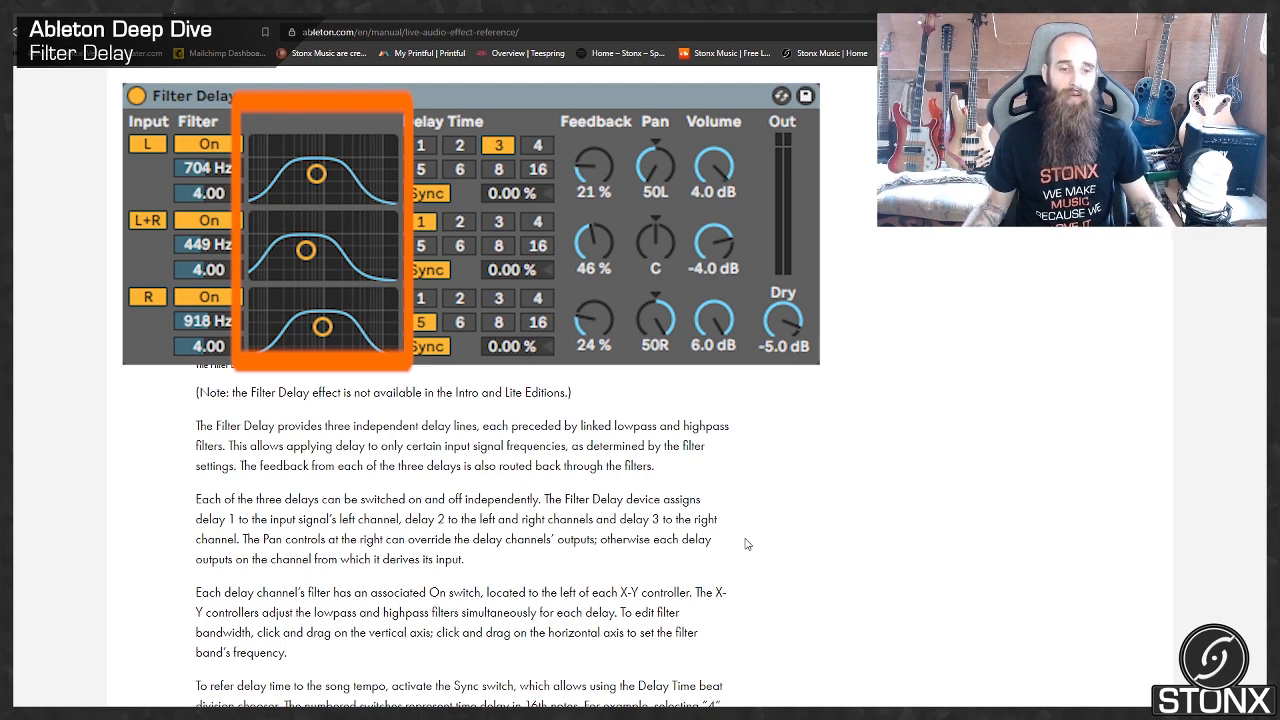
Step: Scroll the Audio Effects browser to view Filter Delay and its presets
{"action": "scroll", "scroll_direction": "down", "scroll_amount": 3}
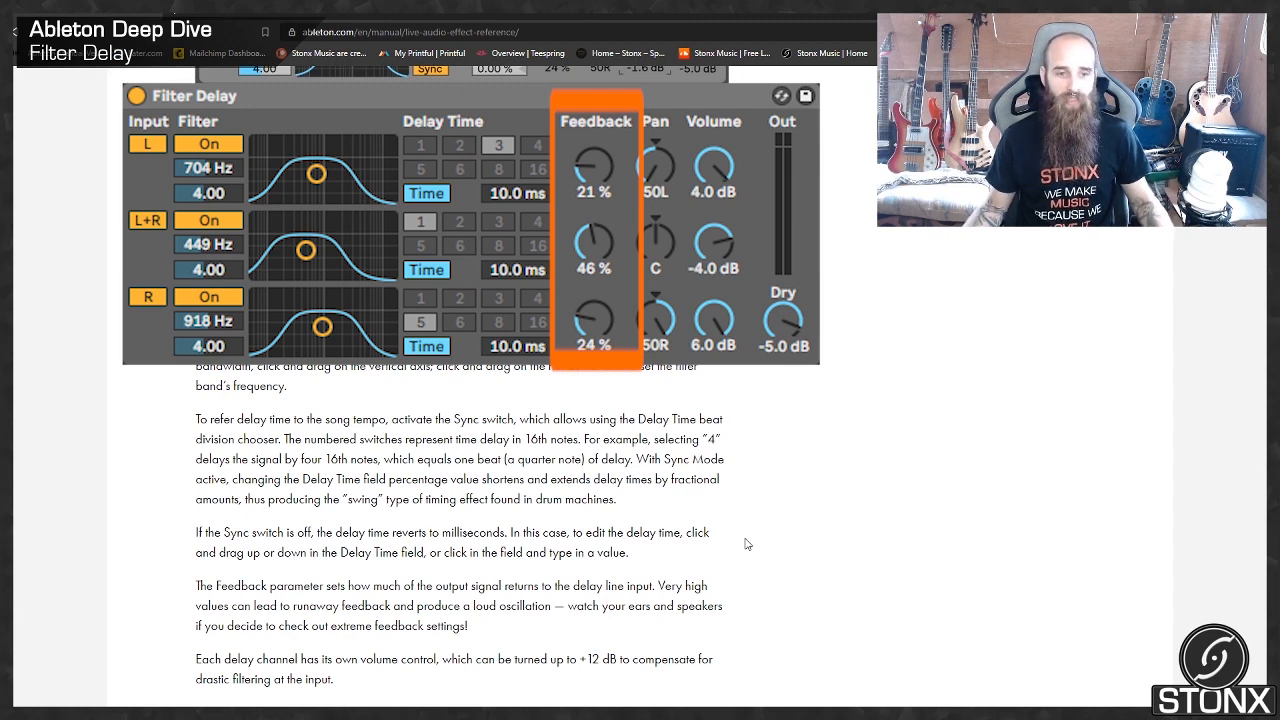
{"action": "scroll", "scroll_direction": "down", "scroll_amount": 3}
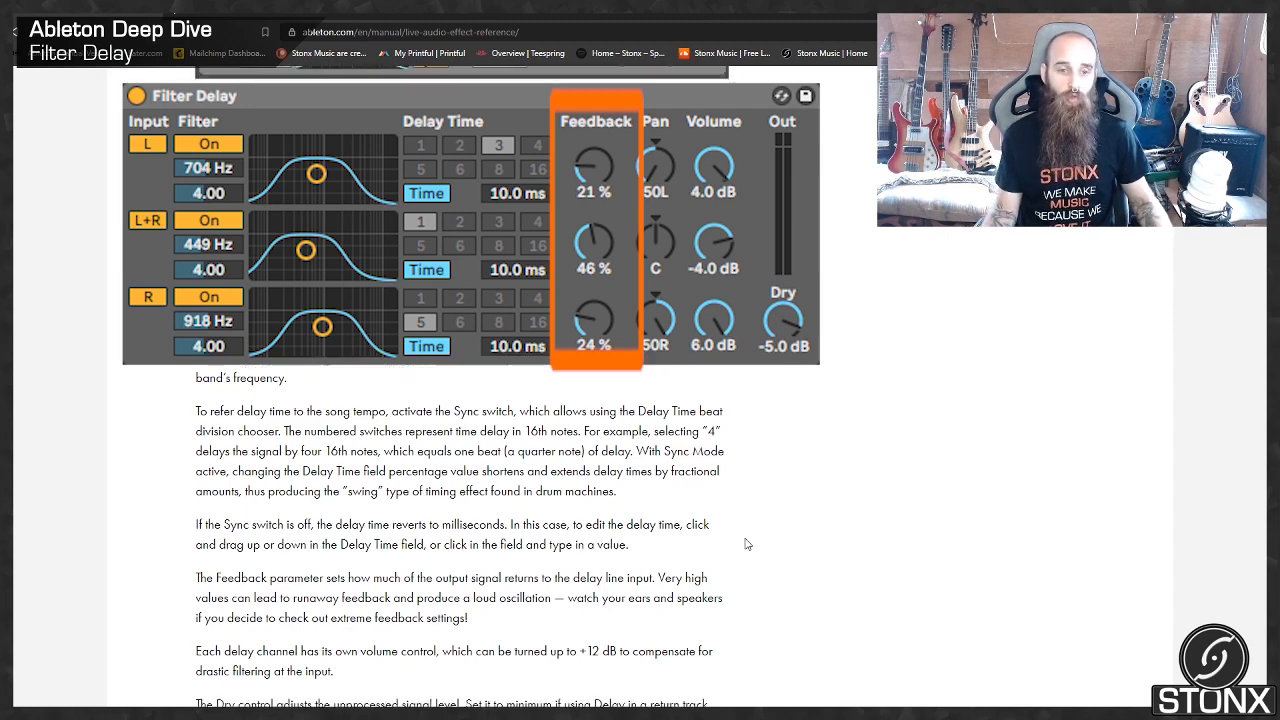
{"action": "scroll", "scroll_direction": "down", "scroll_amount": 3}
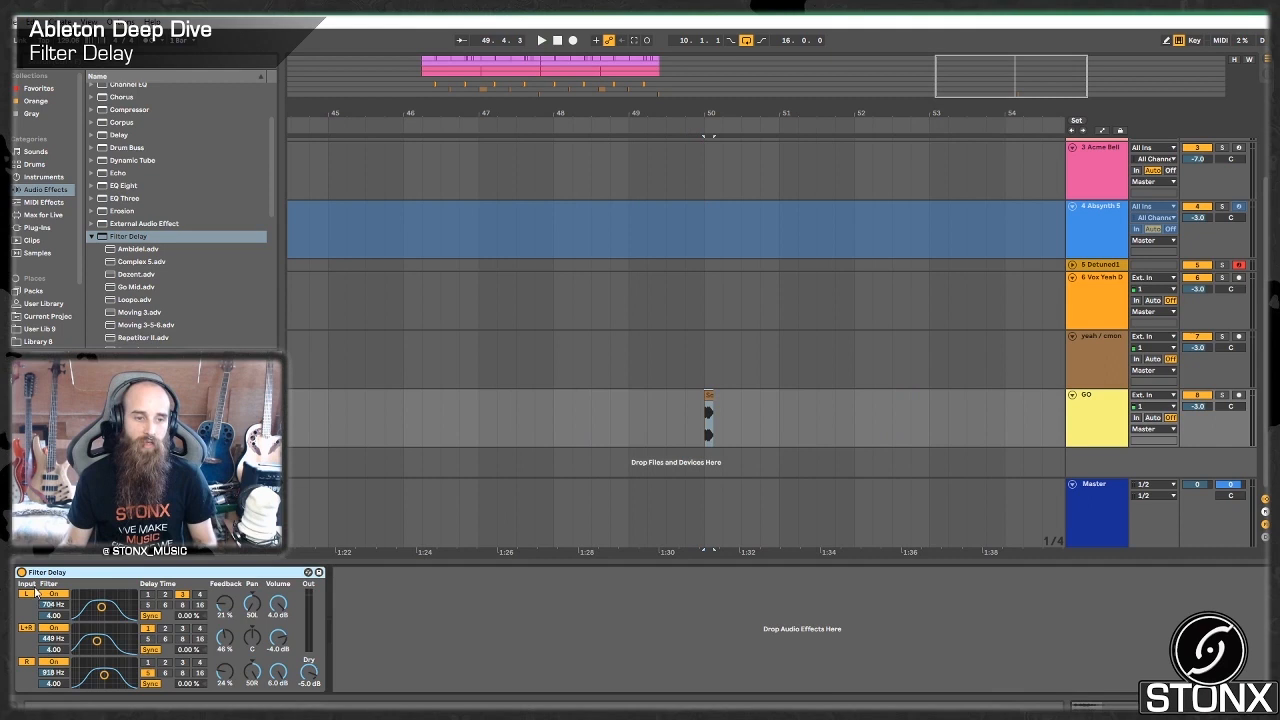
{"action": "mouse_move", "coordinate": [210, 643]}
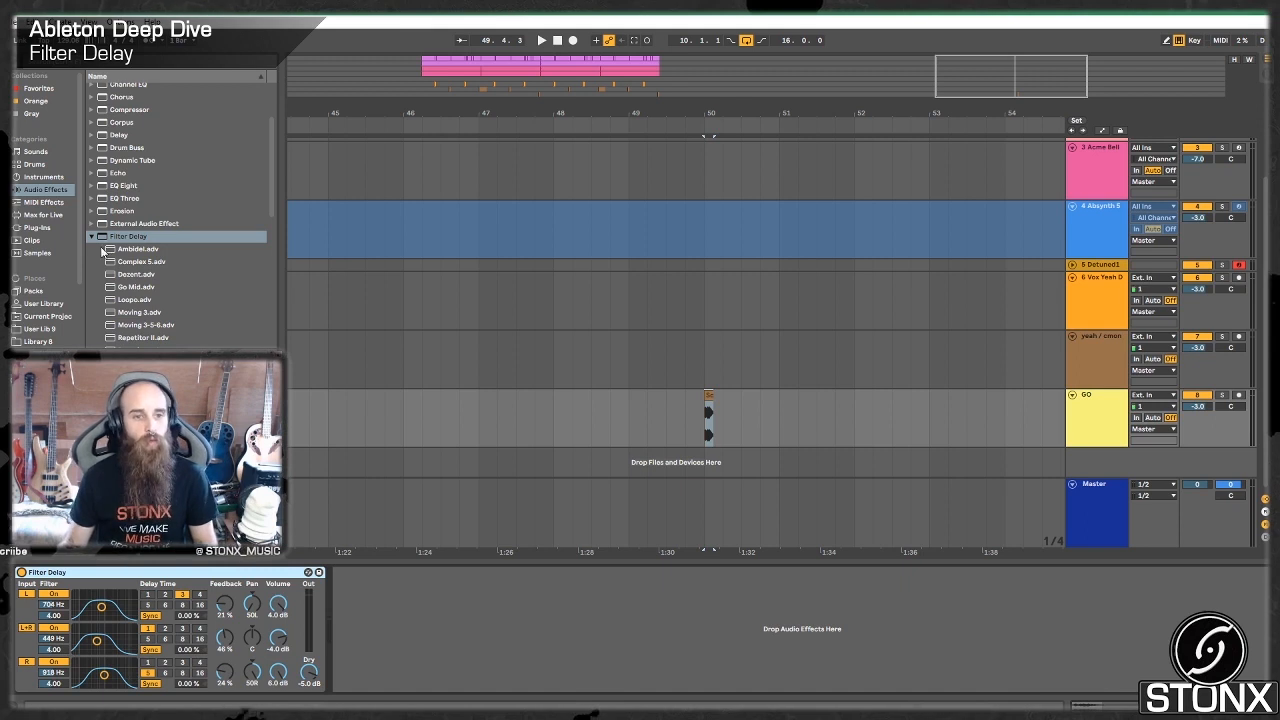
Step: Add Auto Filter, an Audio Effect Rack and Delay after Filter Delay, then duplicate a rack chain
{"action": "left_click", "coordinate": [91, 236]}
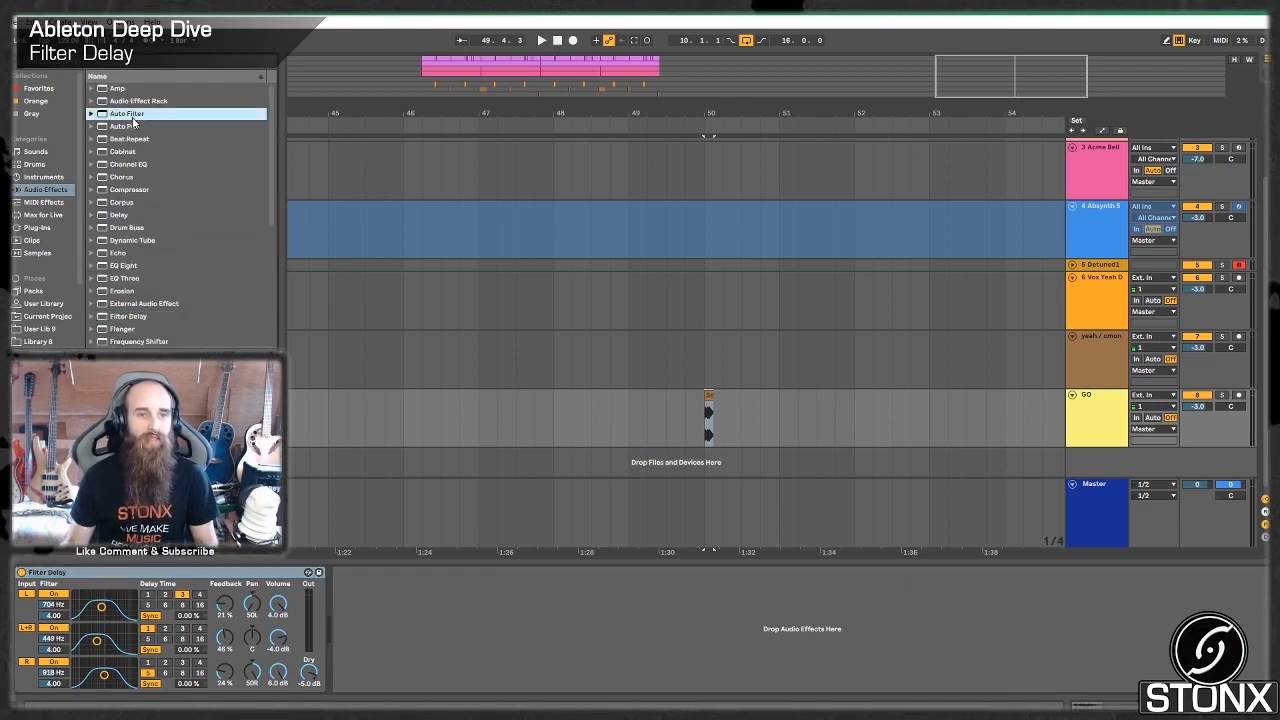
{"action": "double_click", "coordinate": [126, 113]}
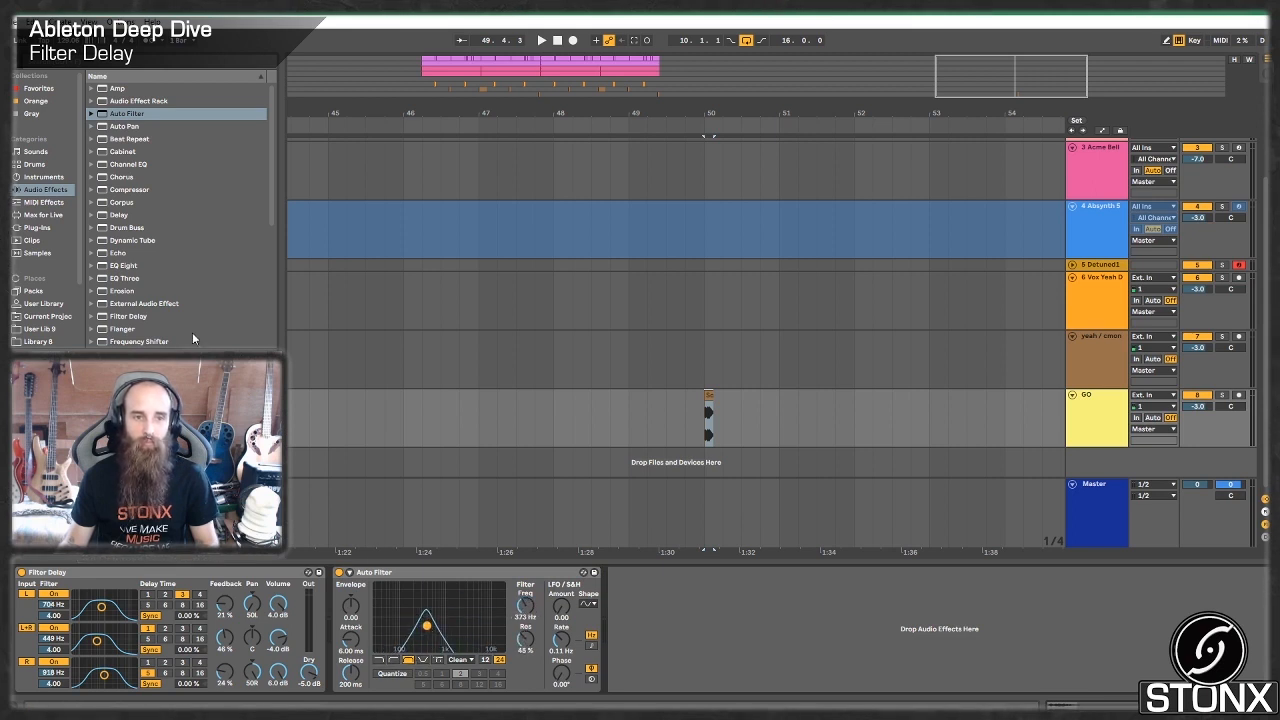
{"action": "left_click", "coordinate": [118, 214]}
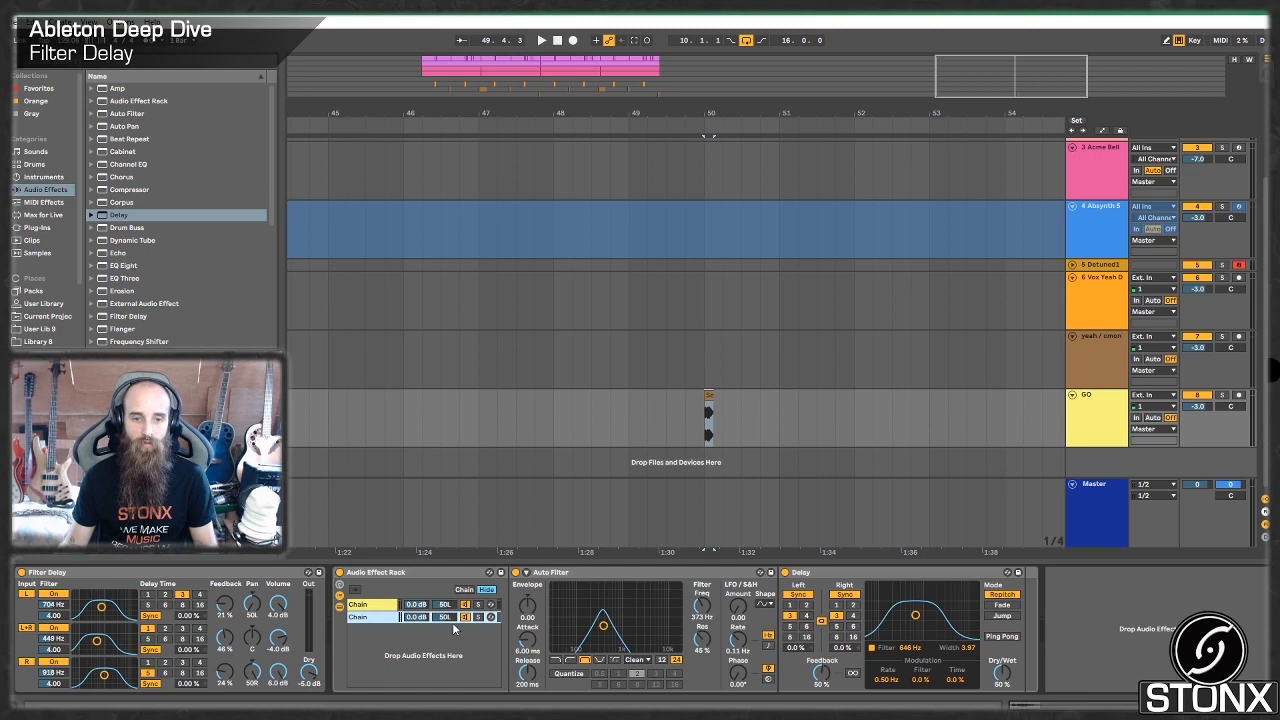
{"action": "right_click", "coordinate": [455, 628]}
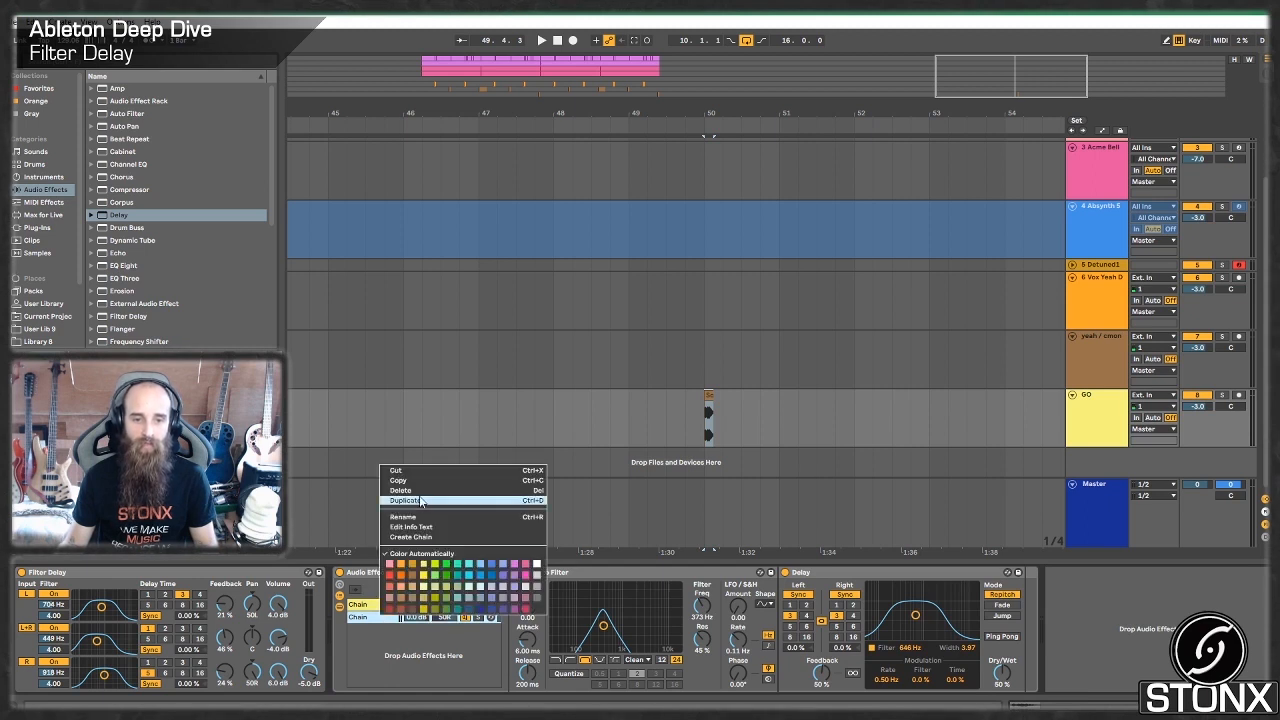
{"action": "left_click", "coordinate": [404, 501]}
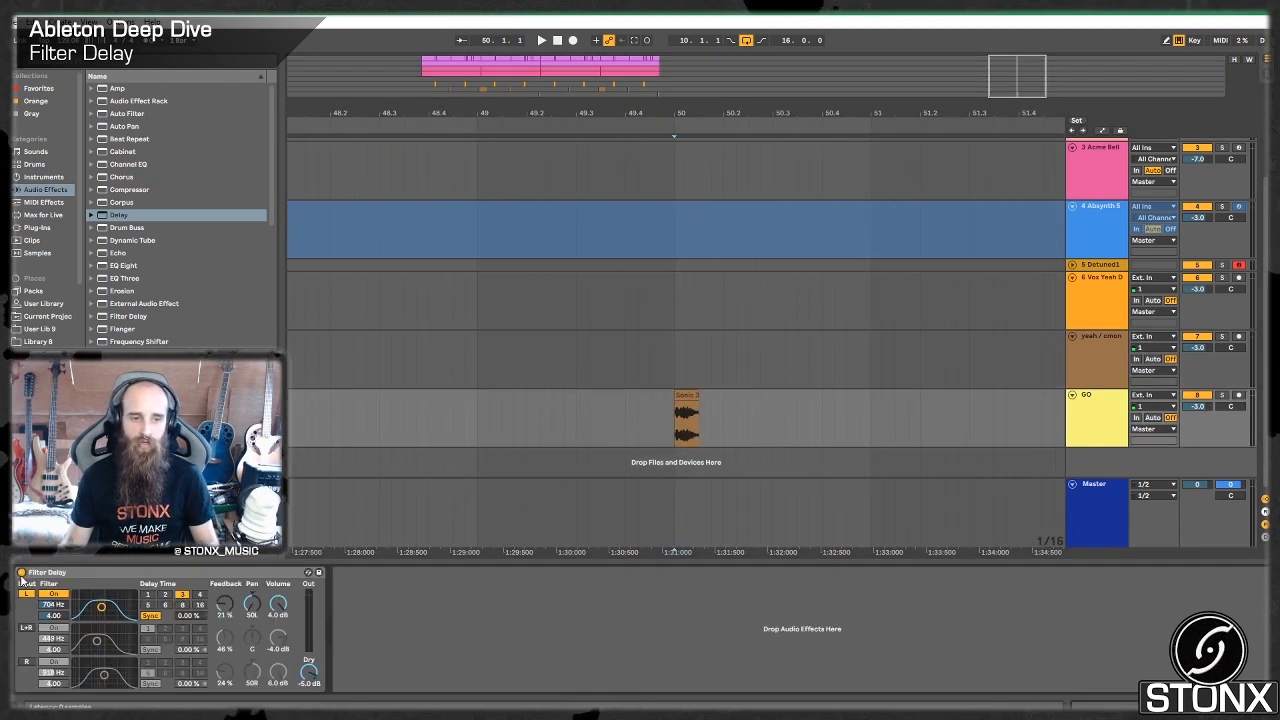
Step: Play the GO track's drum hit dry, then switch Filter Delay back on
{"action": "left_click", "coordinate": [540, 40]}
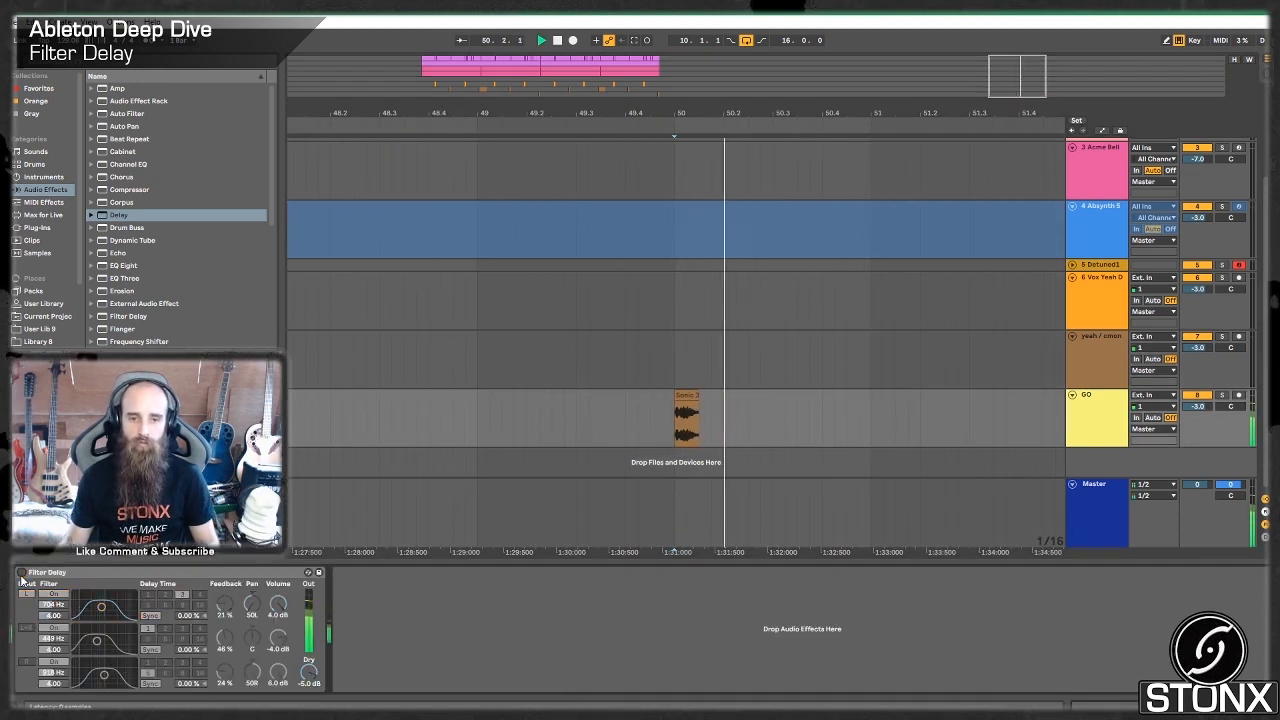
{"action": "left_click", "coordinate": [572, 40]}
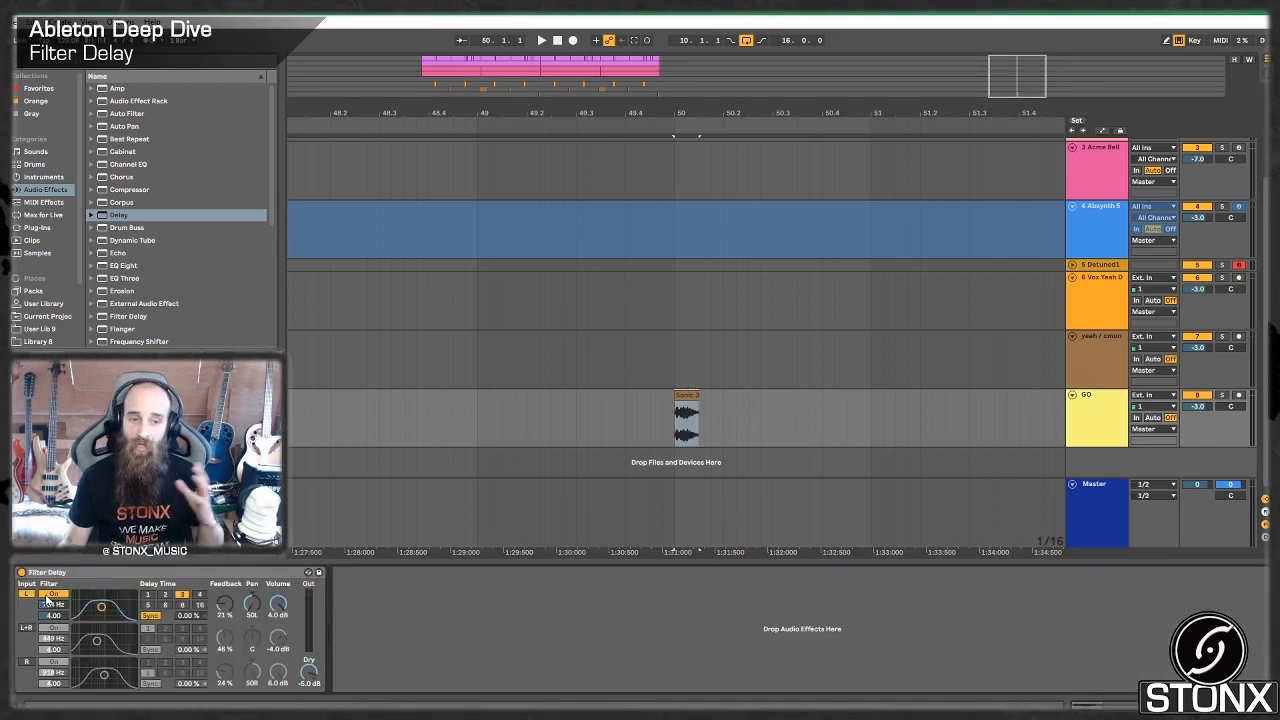
Step: While auditioning the drum hit, sweep the left filter to 8.55 kHz and set feedback to 29%
{"action": "left_click", "coordinate": [540, 40]}
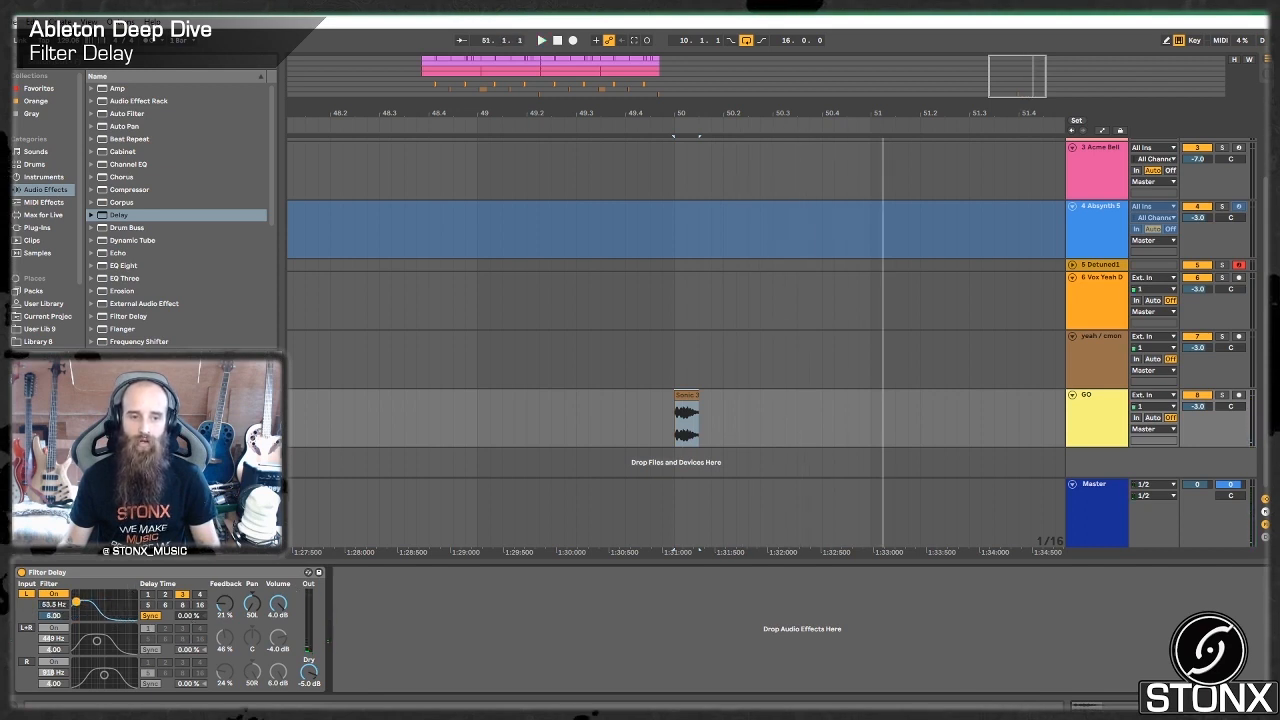
{"action": "left_click_drag", "start_coordinate": [80, 604], "coordinate": [75, 615]}
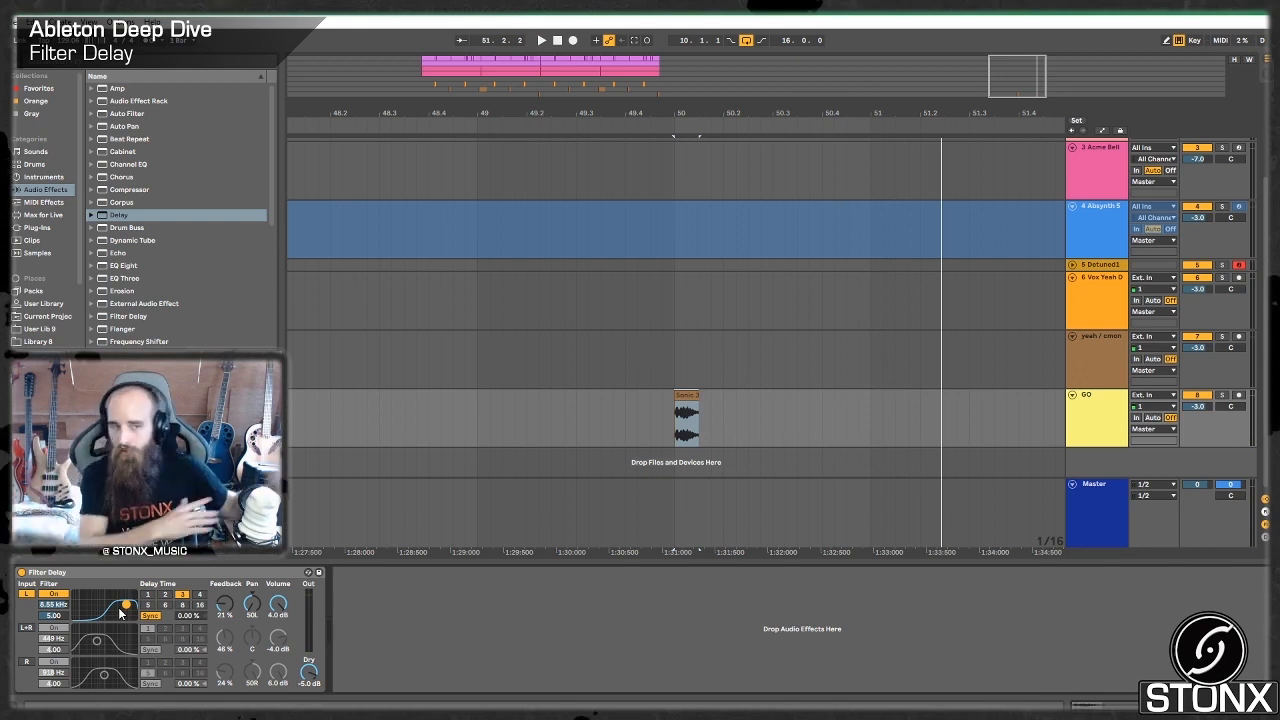
{"action": "left_click", "coordinate": [541, 40]}
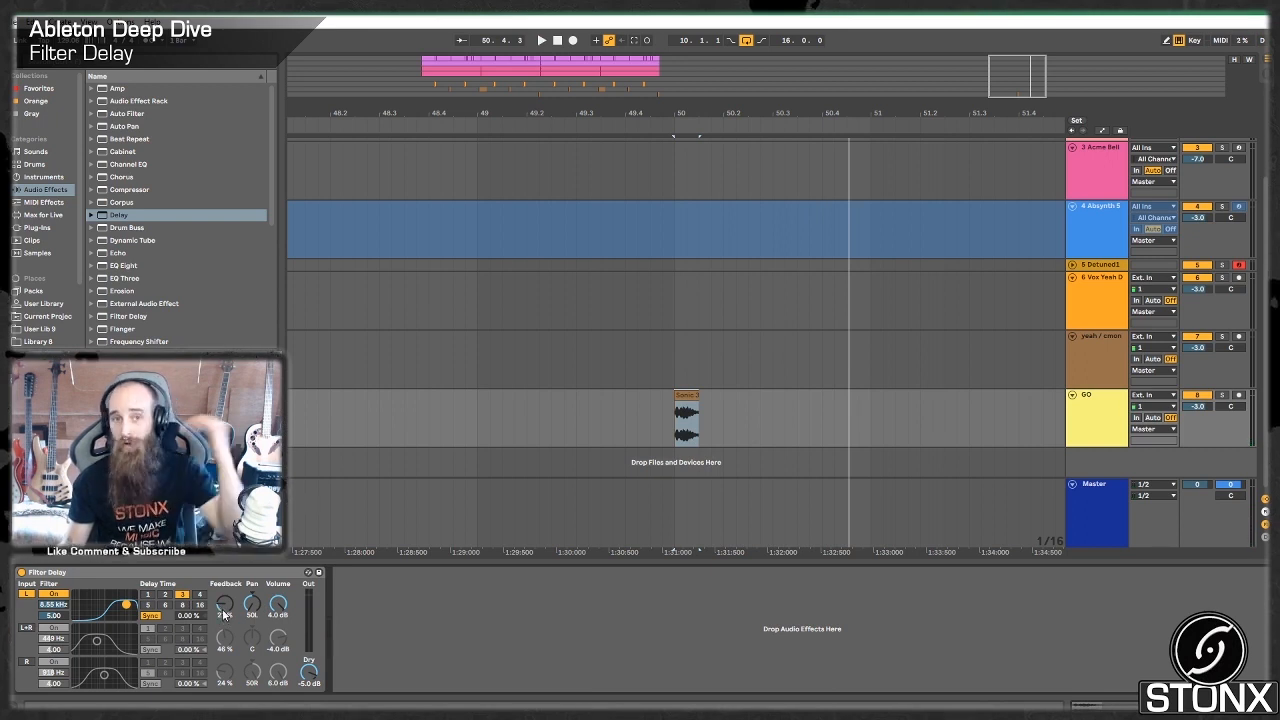
{"action": "left_click_drag", "start_coordinate": [224, 603], "coordinate": [224, 595]}
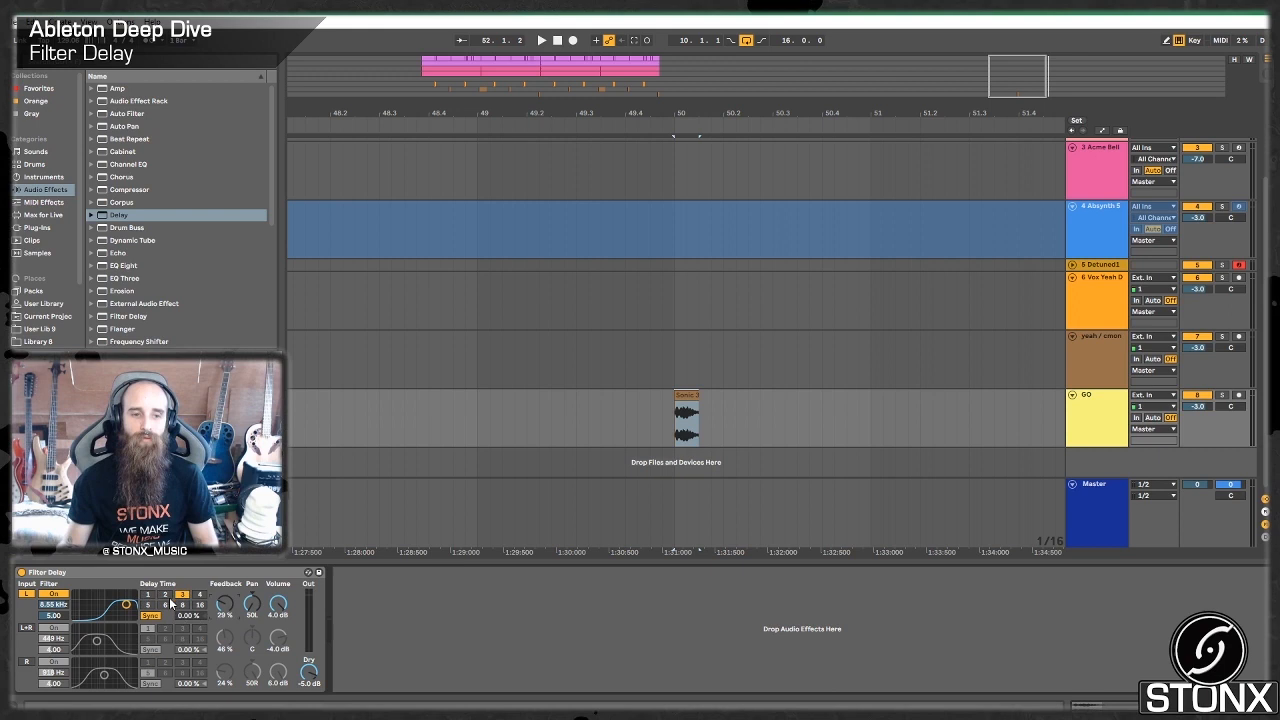
Step: Audition left delay times of 2, 4, 5 and 6 sixteenths, settling on 16
{"action": "left_click", "coordinate": [147, 594]}
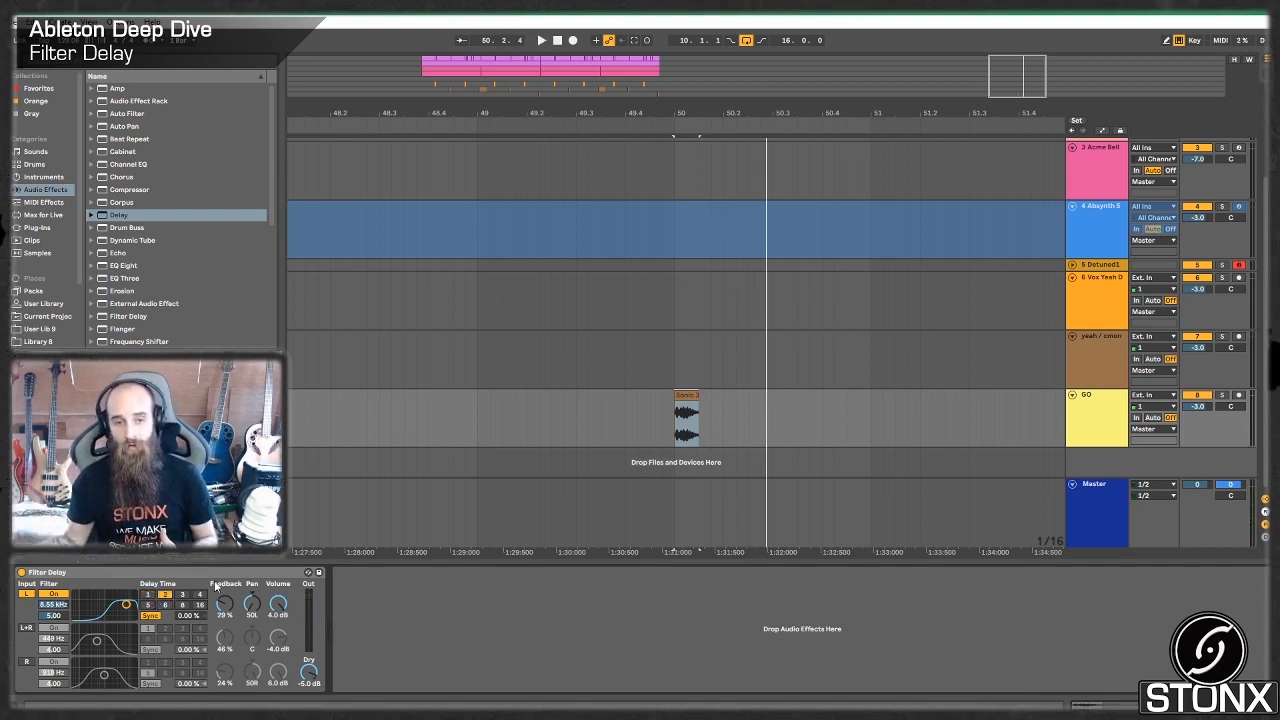
{"action": "left_click", "coordinate": [540, 40]}
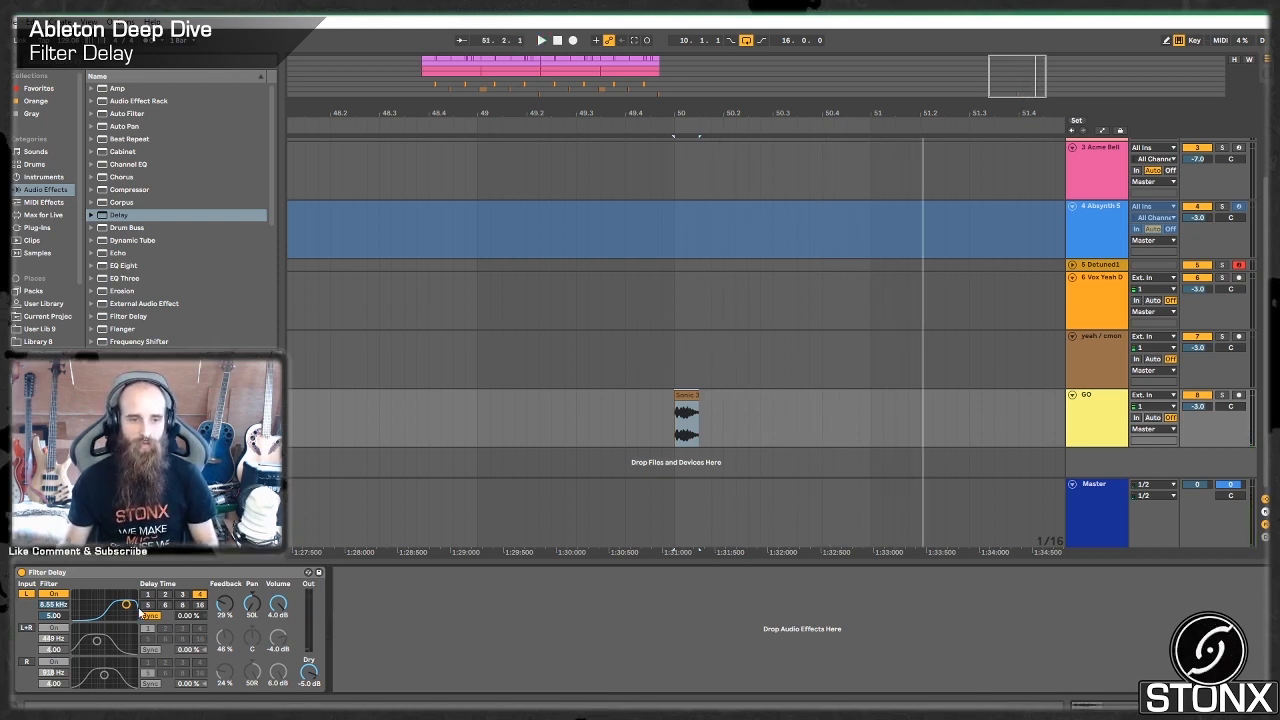
{"action": "left_click", "coordinate": [541, 40]}
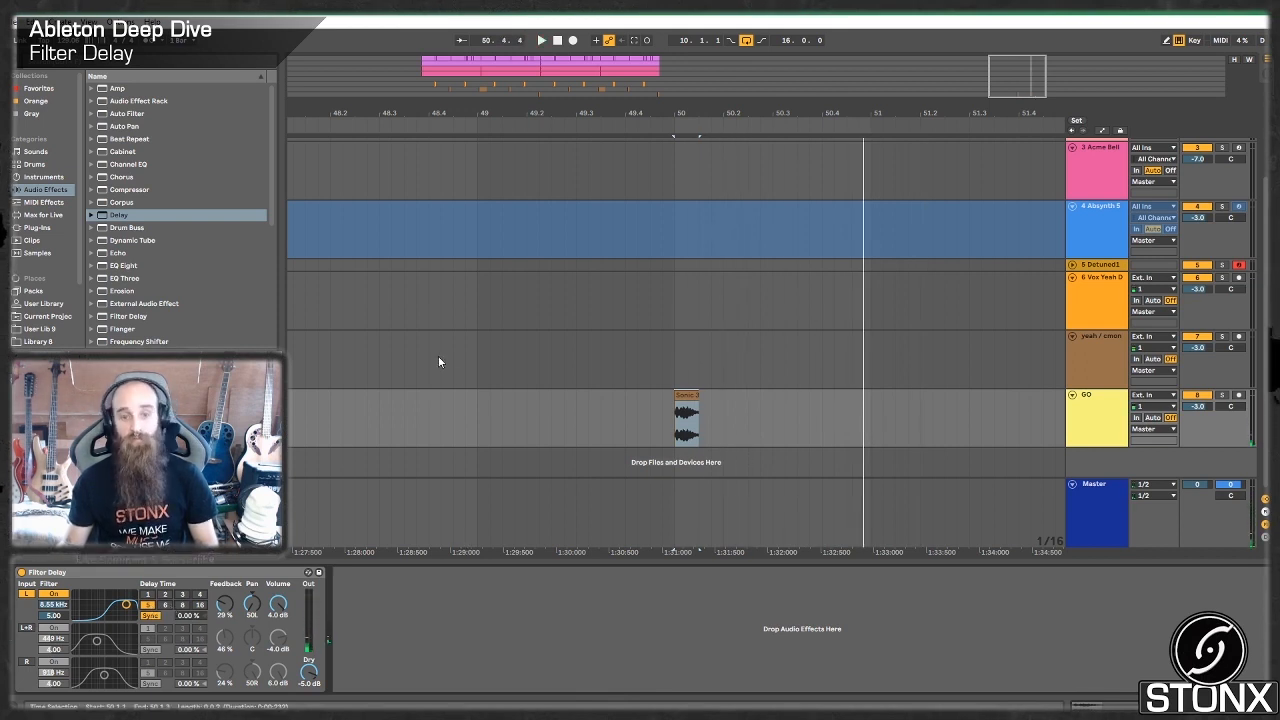
{"action": "left_click", "coordinate": [182, 606]}
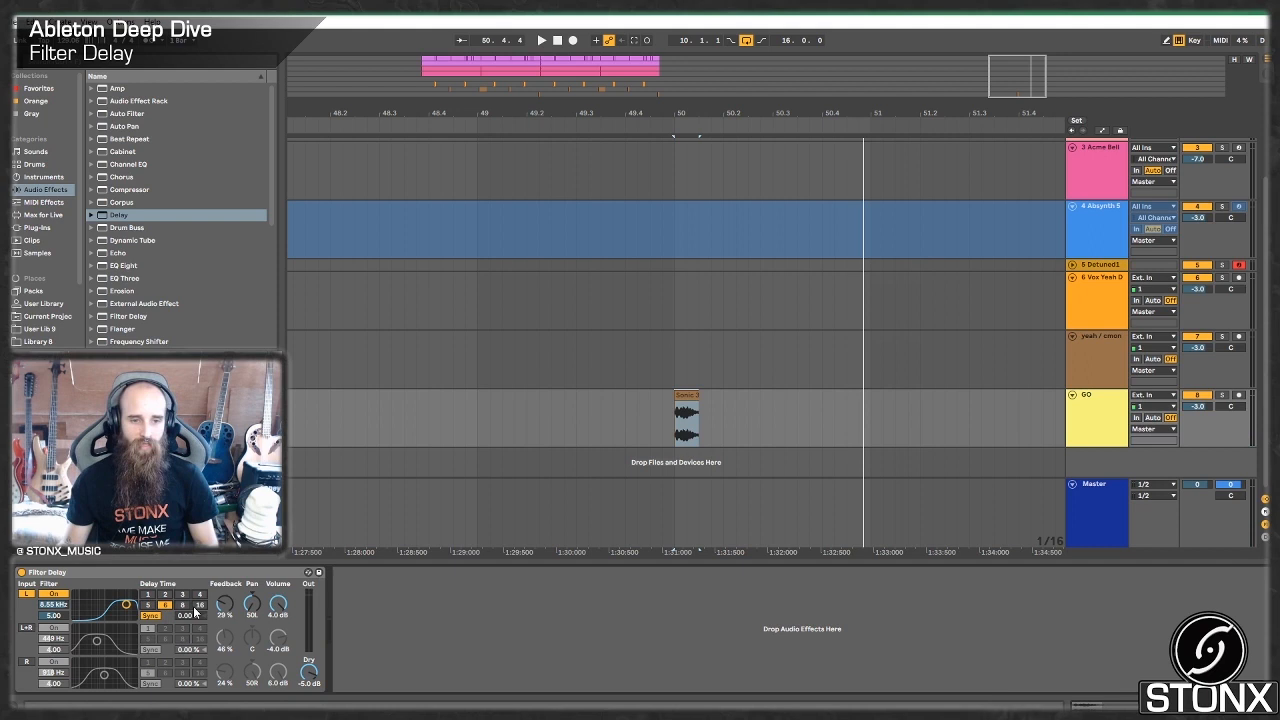
{"action": "left_click", "coordinate": [541, 40]}
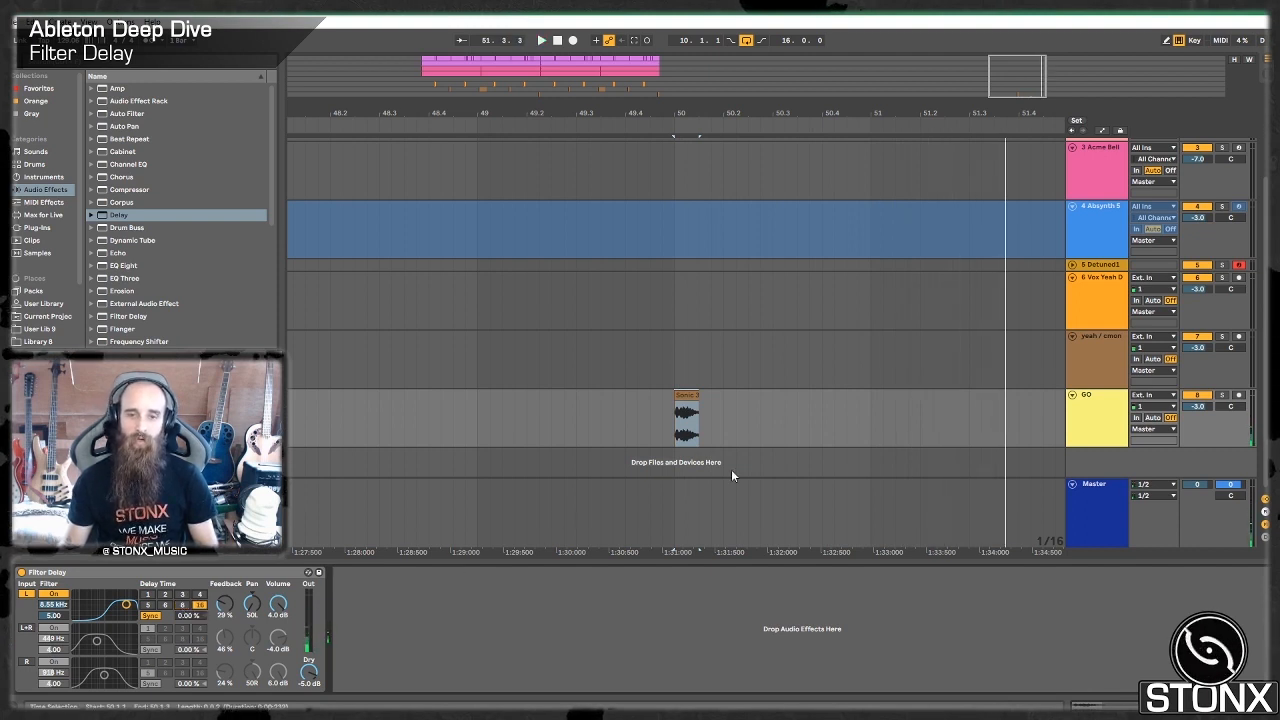
{"action": "left_click", "coordinate": [540, 40]}
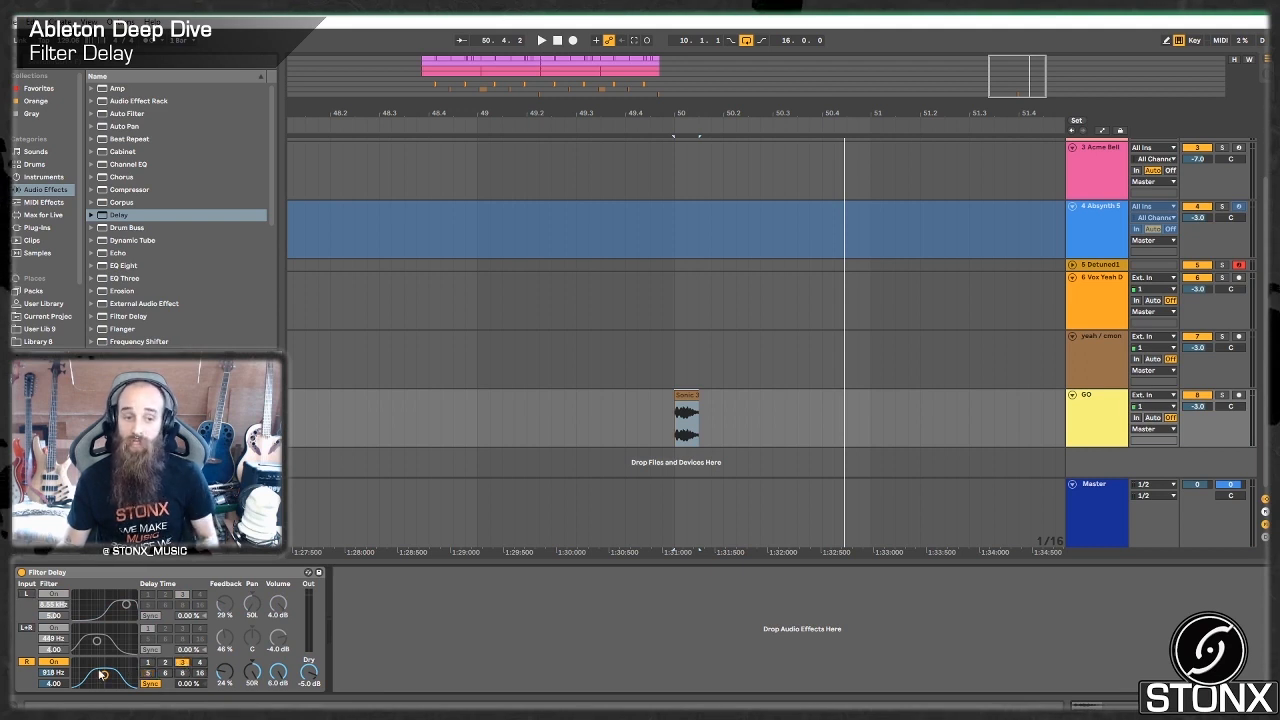
Step: Move the right delay's filter to 3.10 kHz and switch on the left and middle delay lines
{"action": "left_click_drag", "start_coordinate": [108, 672], "coordinate": [95, 670]}
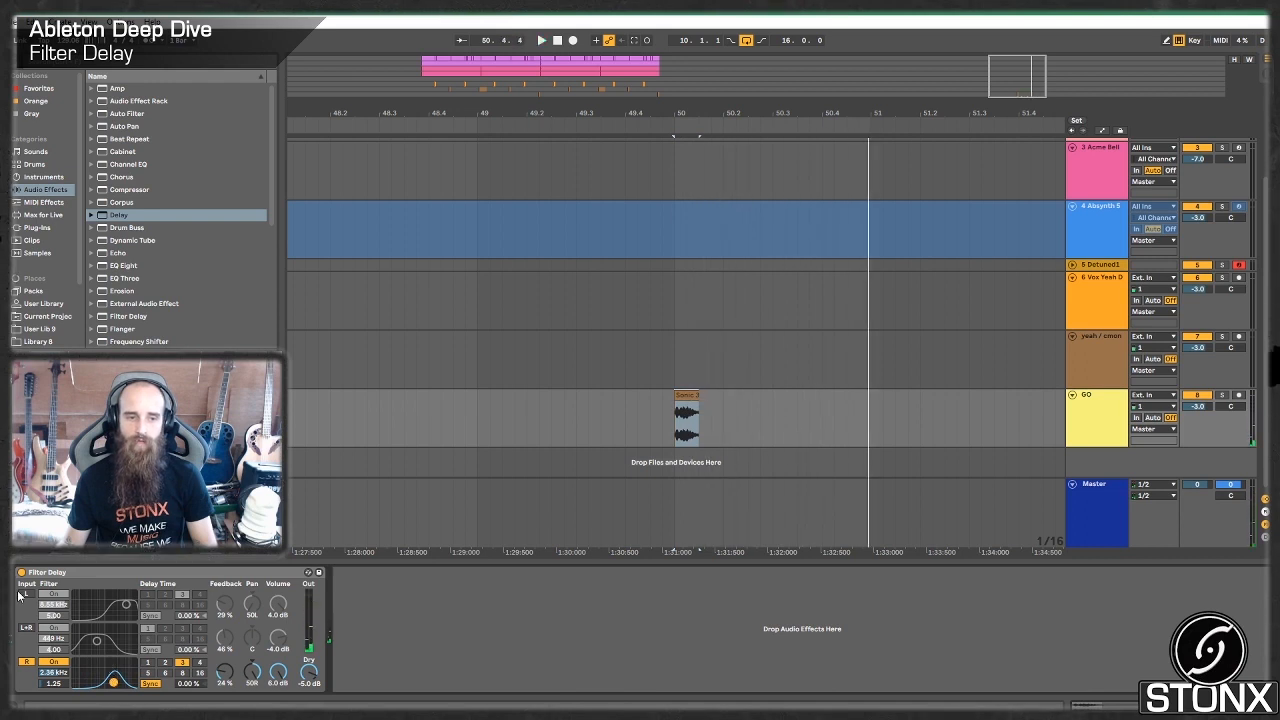
{"action": "left_click", "coordinate": [540, 40]}
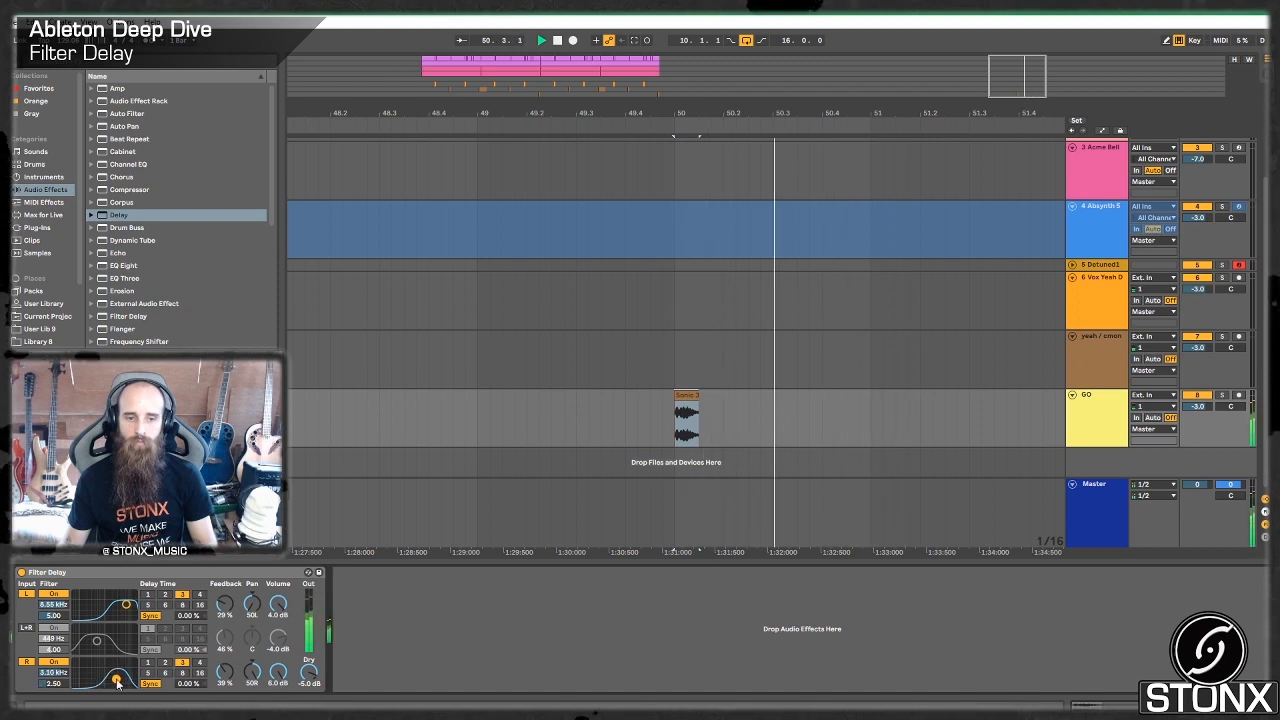
{"action": "left_click", "coordinate": [571, 40]}
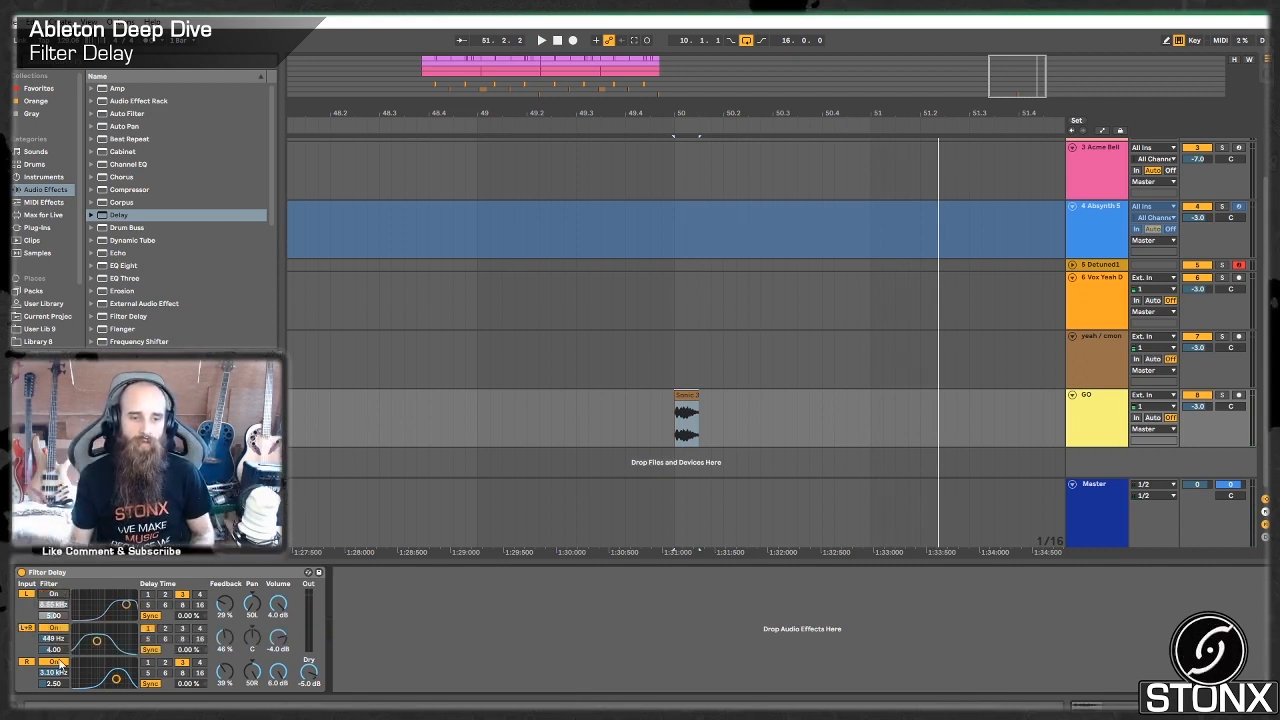
Step: Set the middle L+R line's filter to 1.20 kHz and its feedback to 75%
{"action": "left_click", "coordinate": [541, 40]}
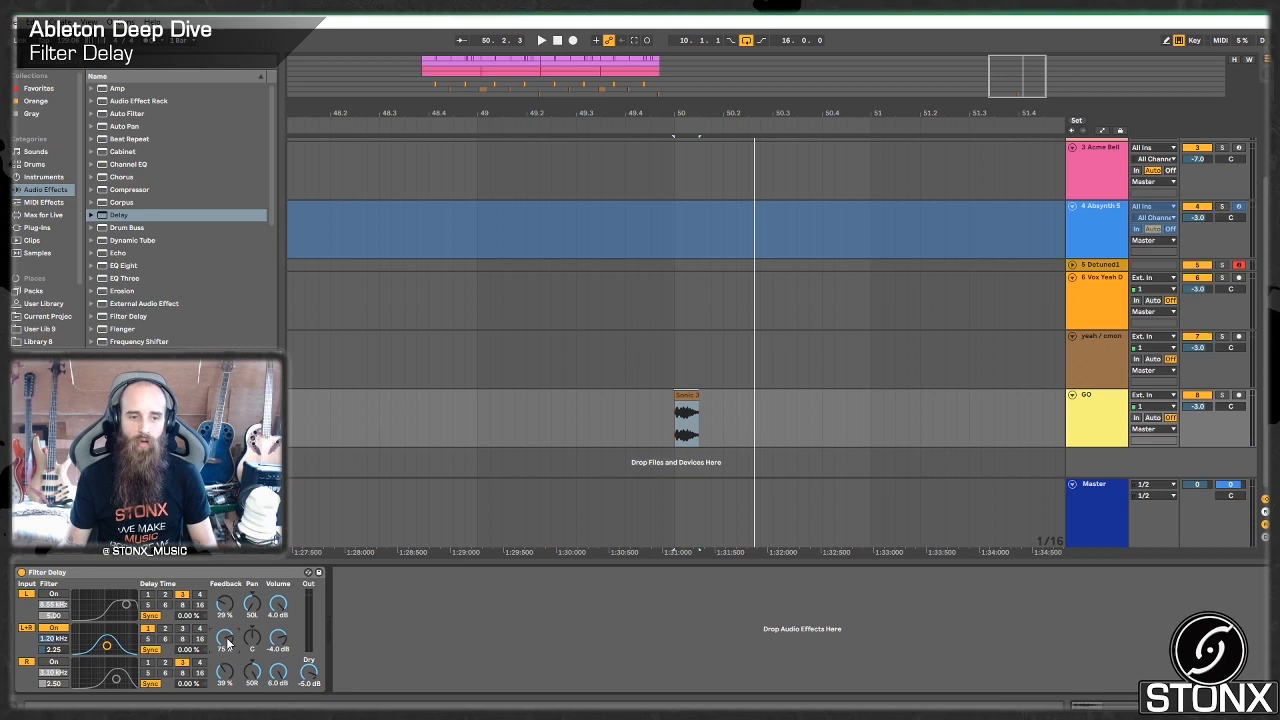
{"action": "left_click", "coordinate": [540, 40]}
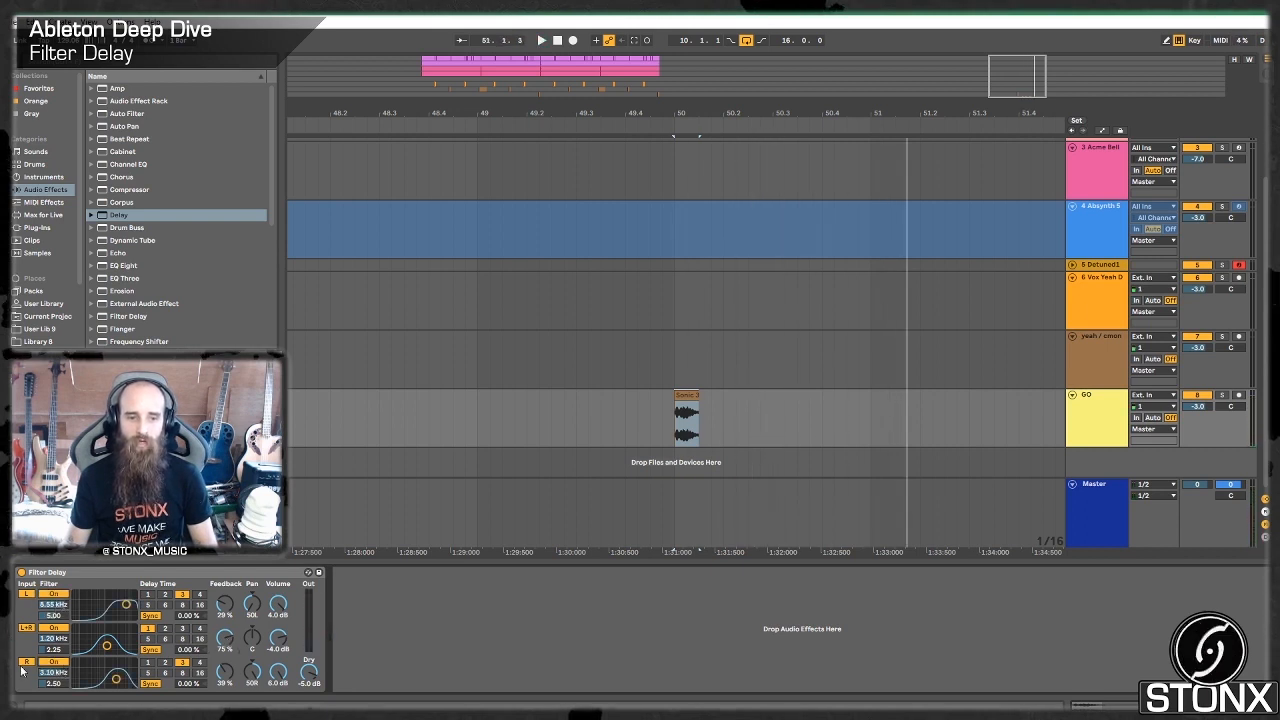
{"action": "left_click", "coordinate": [540, 40]}
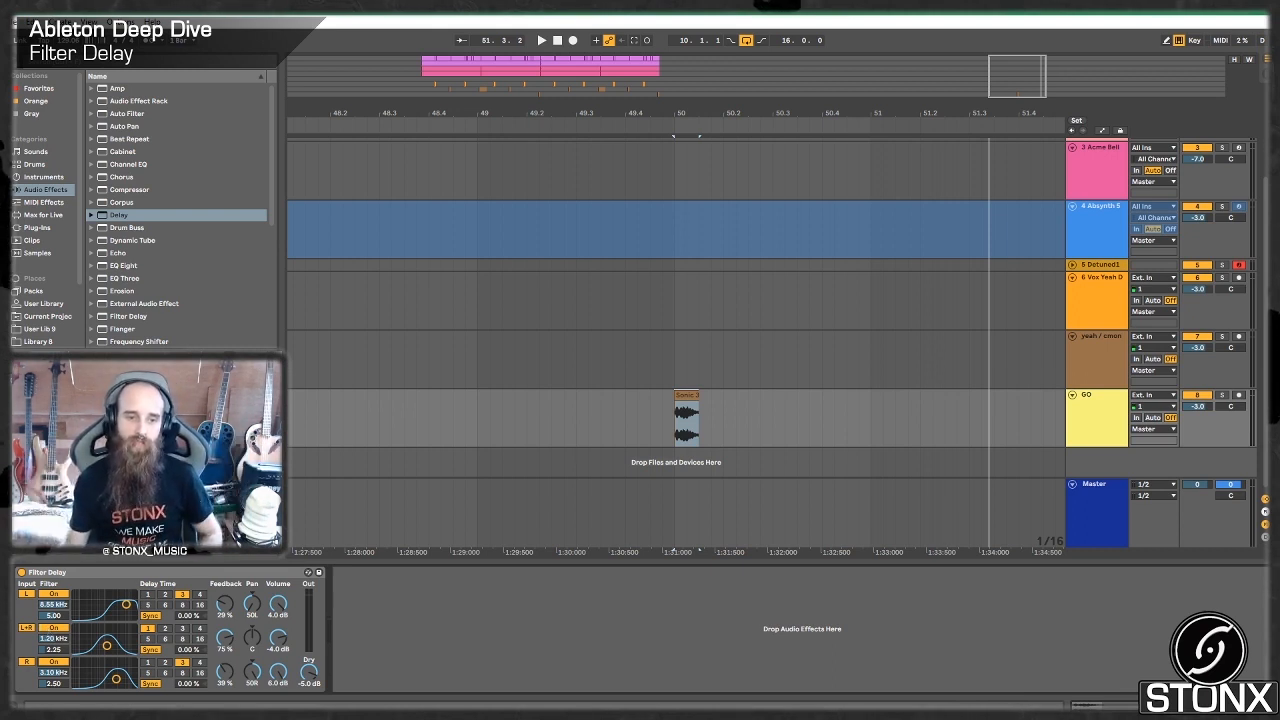
{"action": "left_click", "coordinate": [540, 40]}
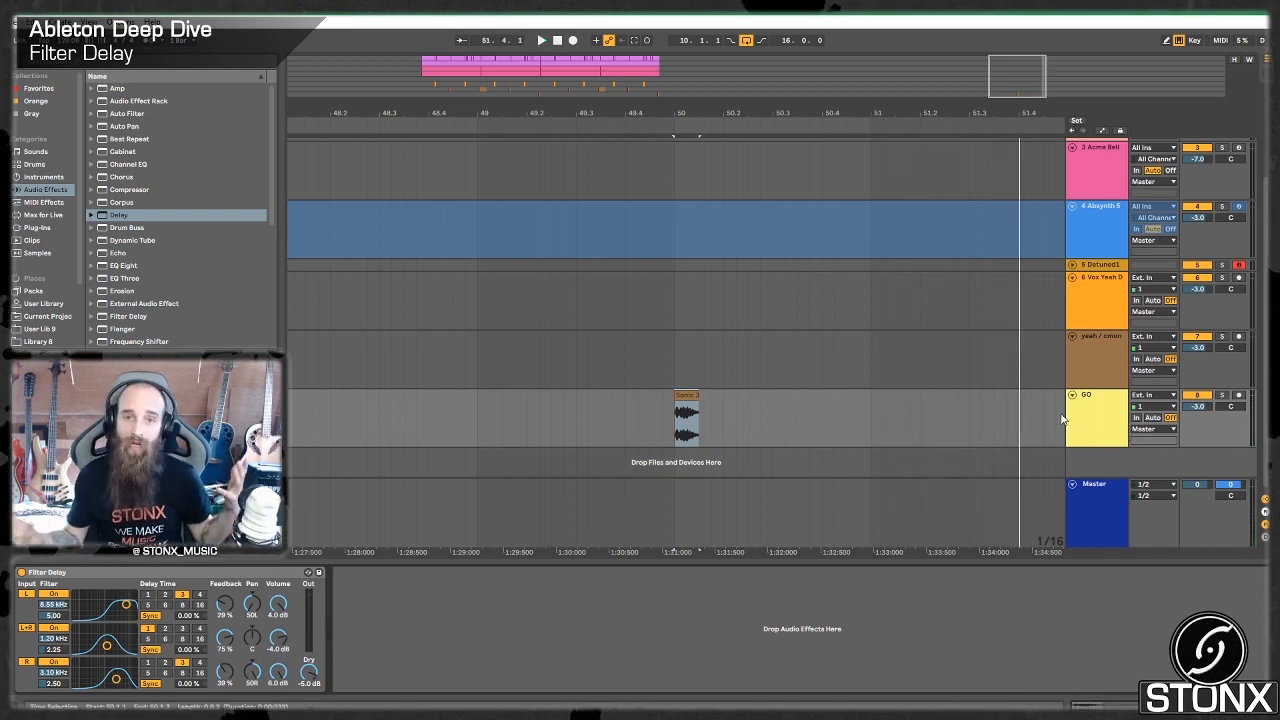
Step: Insert a new audio track for the vocal copy and load a Filter Delay onto it
{"action": "right_click", "coordinate": [1085, 394]}
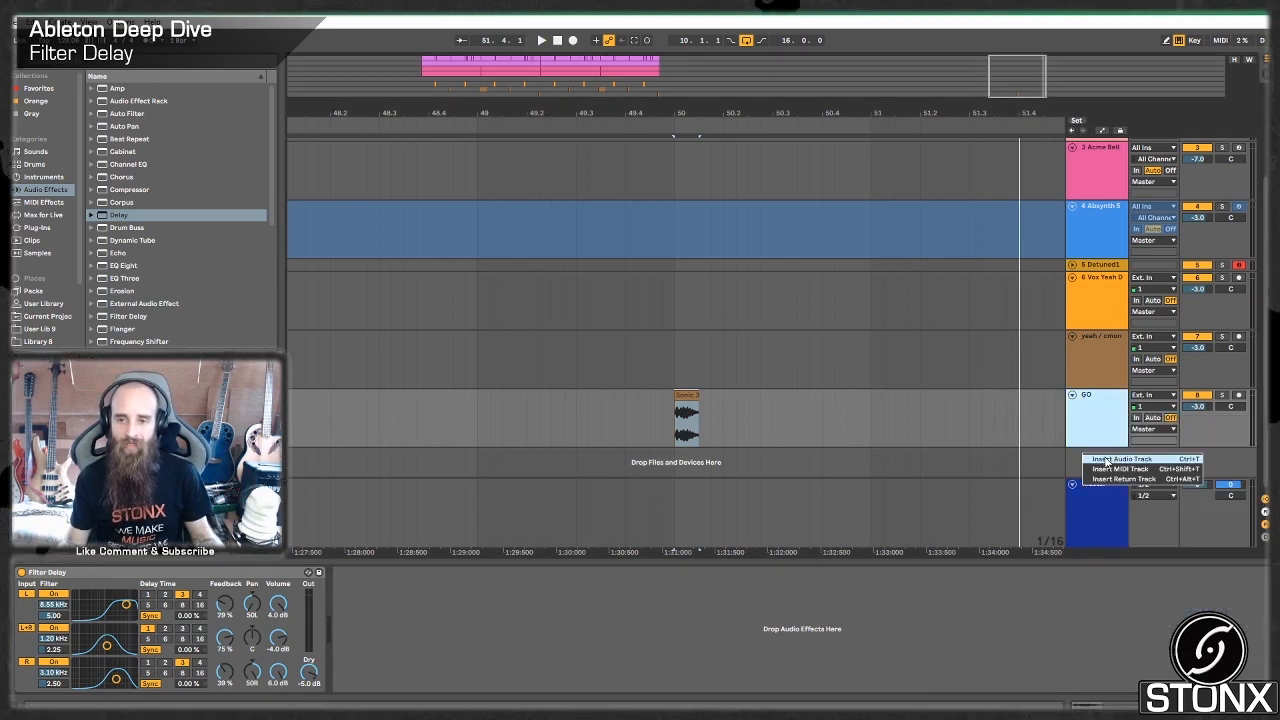
{"action": "left_click", "coordinate": [1120, 458]}
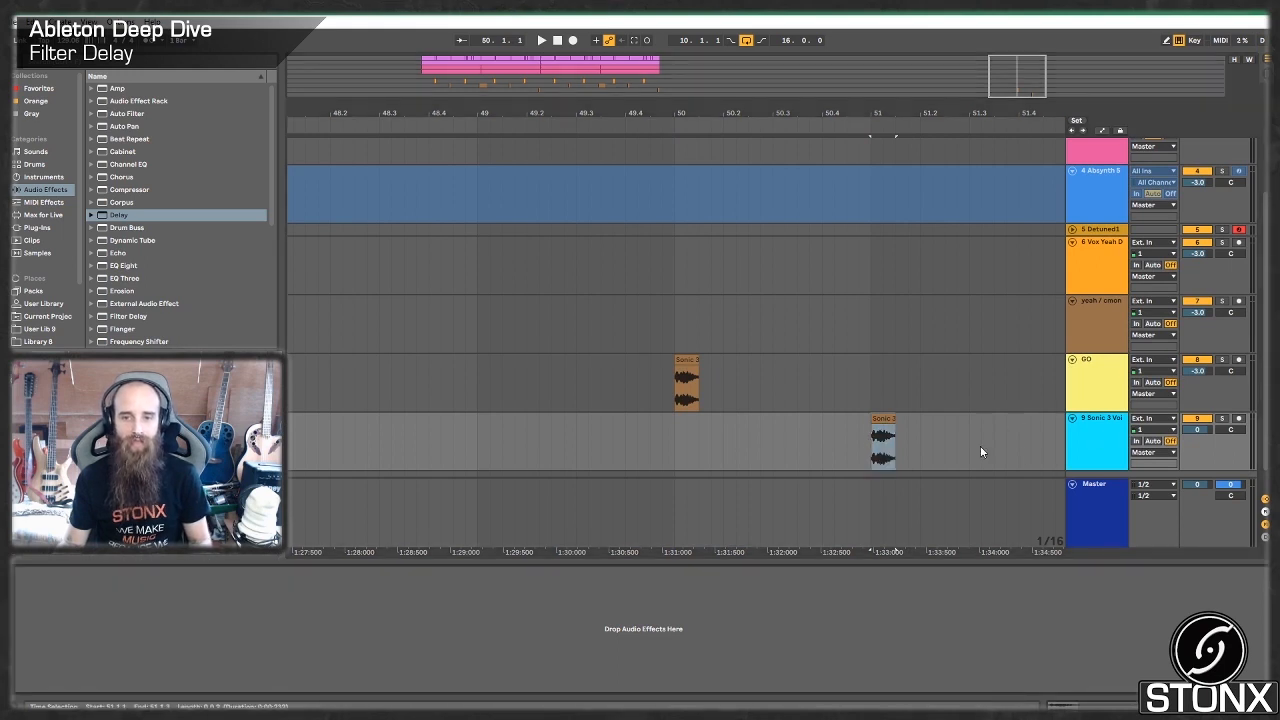
{"action": "double_click", "coordinate": [127, 316]}
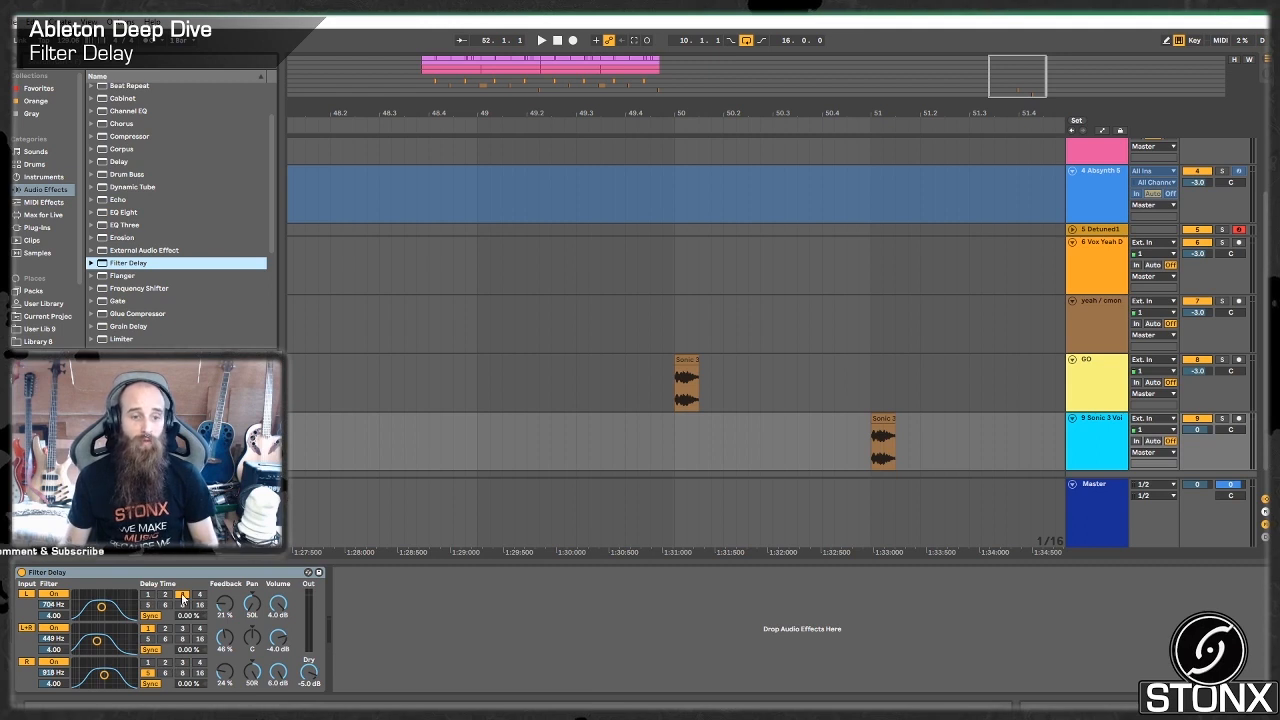
Step: Set left delay to 4 and right to 6, turn off L+R, and lower R feedback to 11%
{"action": "left_click", "coordinate": [182, 594]}
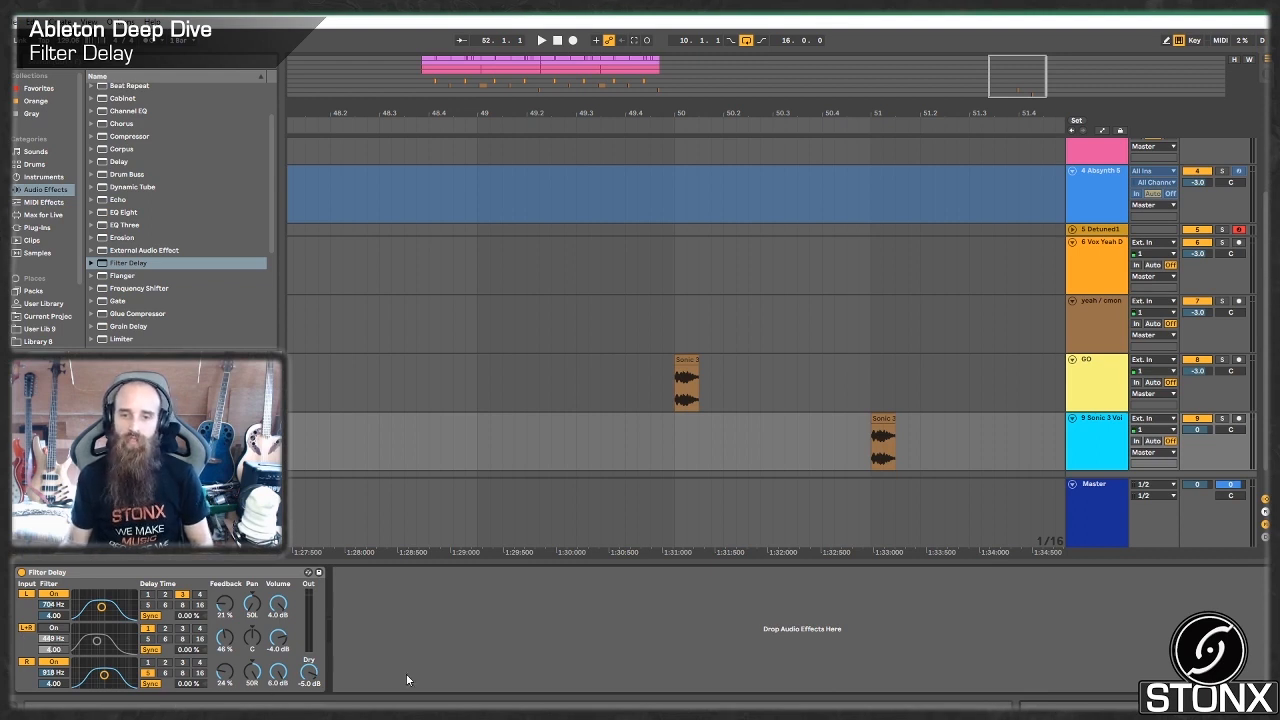
{"action": "left_click", "coordinate": [540, 40]}
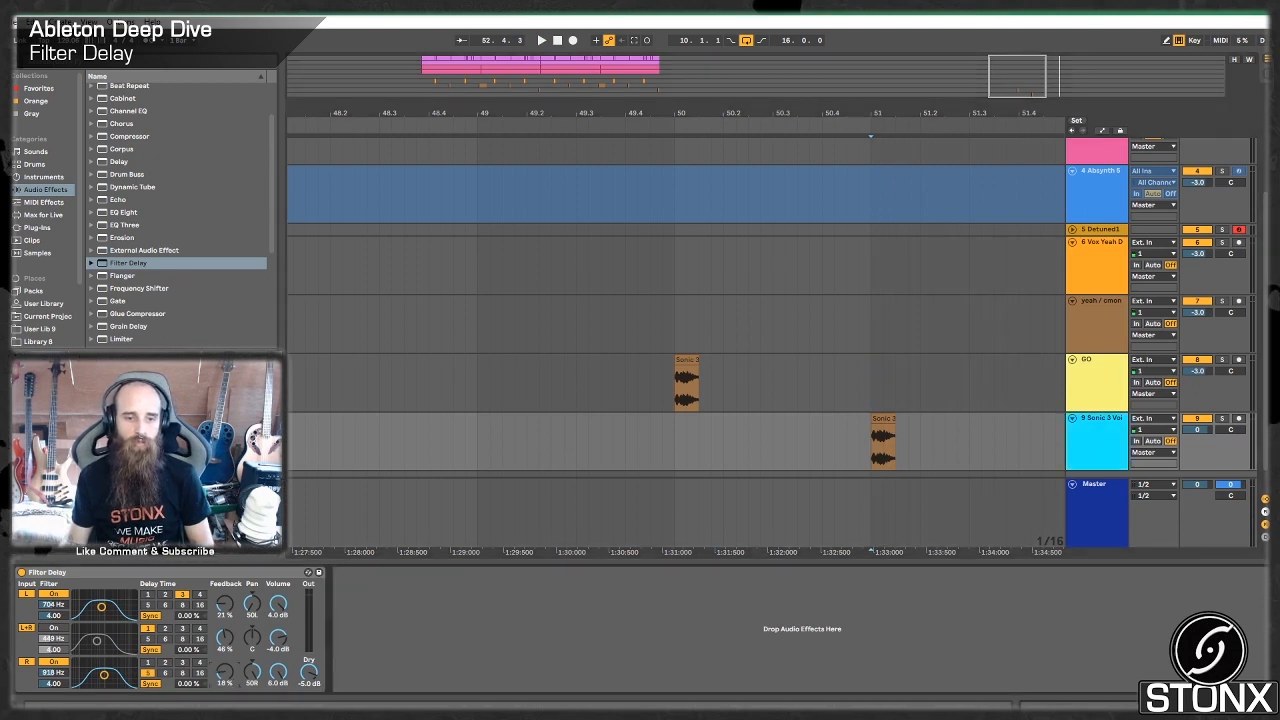
{"action": "left_click", "coordinate": [540, 40]}
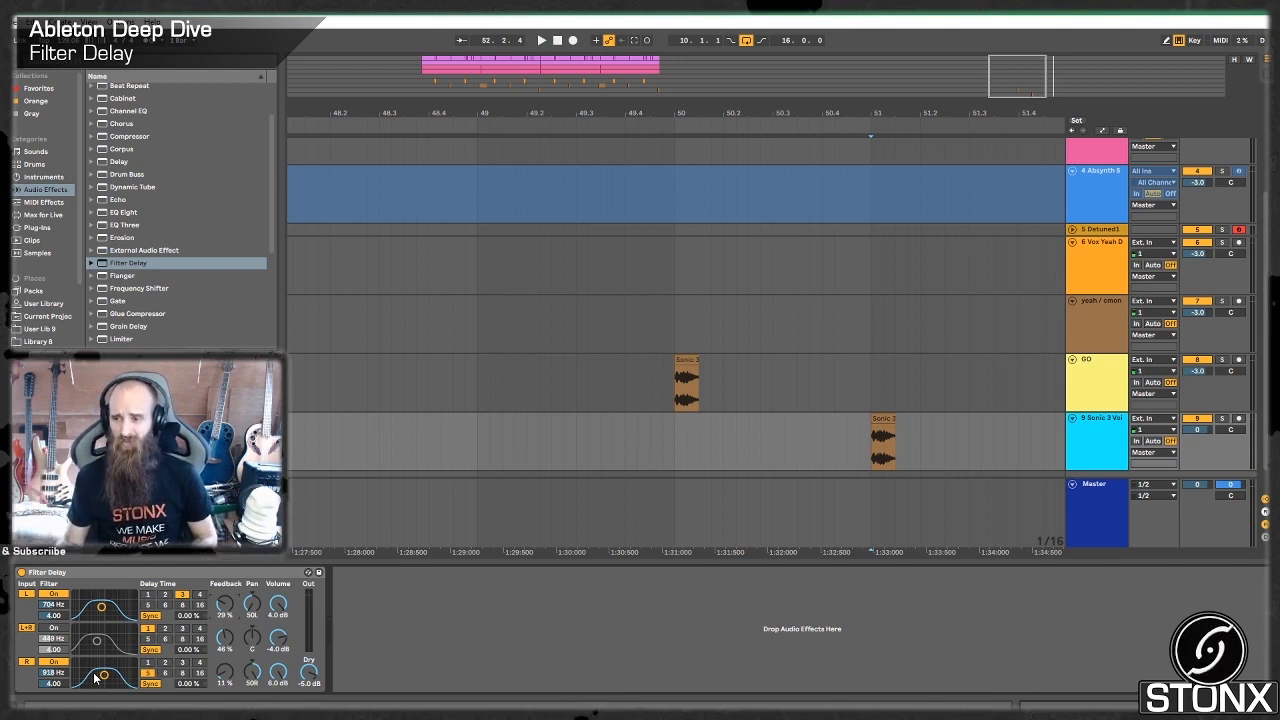
{"action": "left_click", "coordinate": [540, 40]}
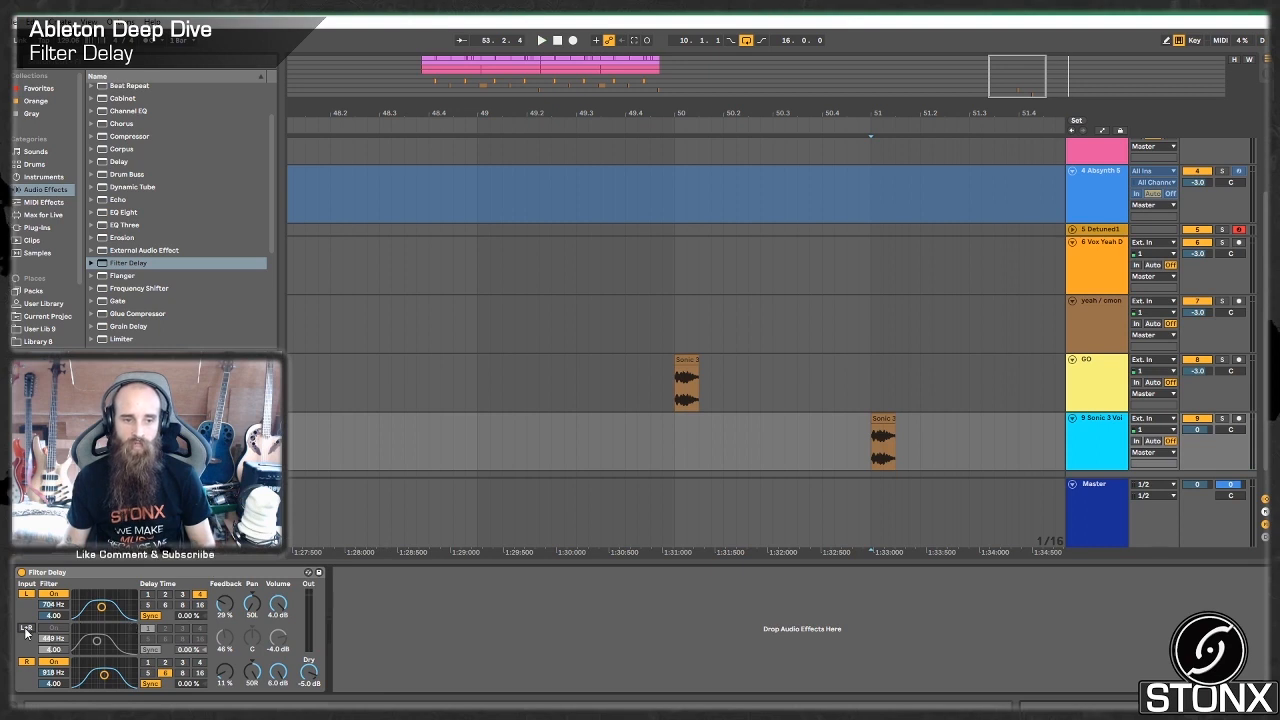
Step: Play the vocal copy through its echoes, then add a MIDI track with an empty clip
{"action": "left_click", "coordinate": [54, 627]}
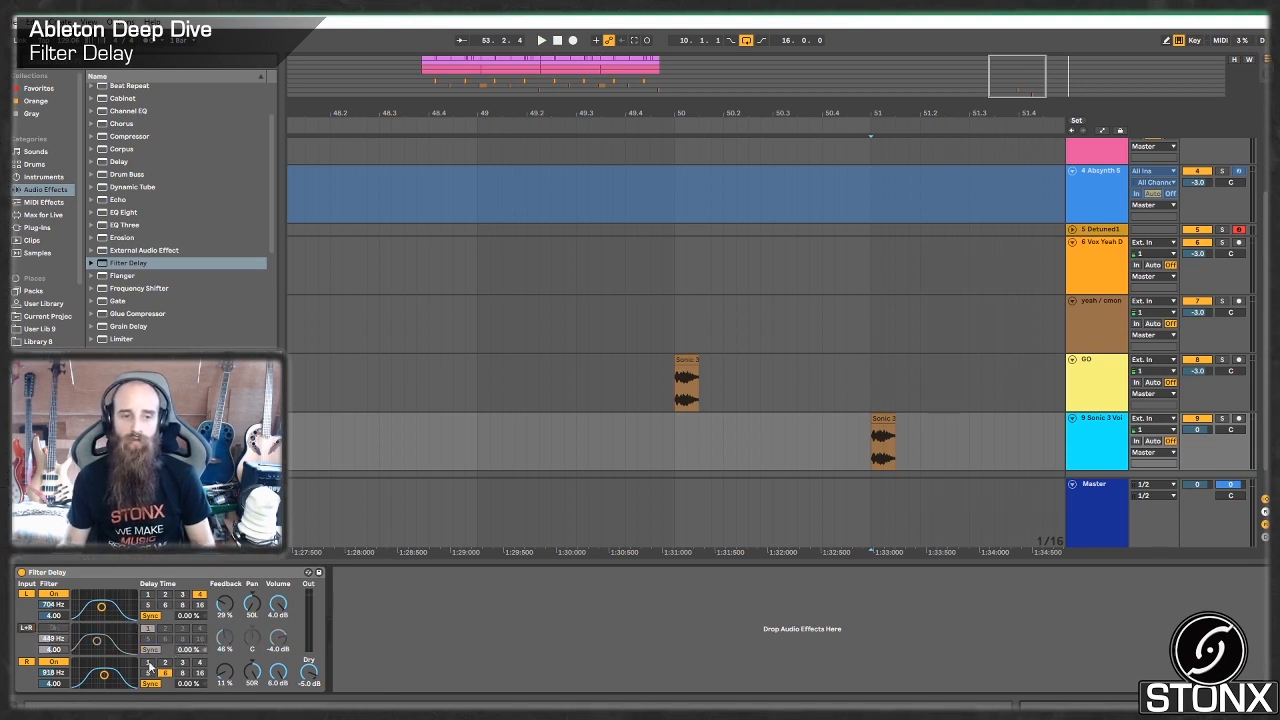
{"action": "left_click", "coordinate": [540, 40]}
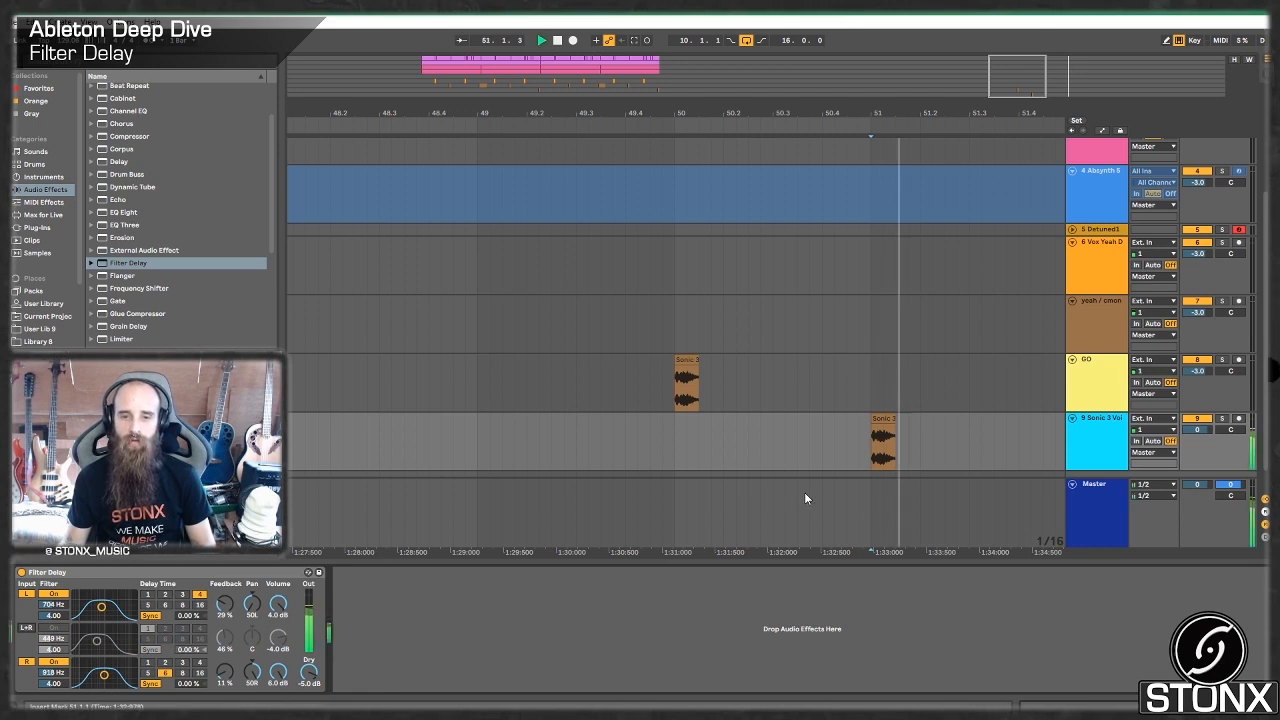
{"action": "left_click", "coordinate": [883, 442]}
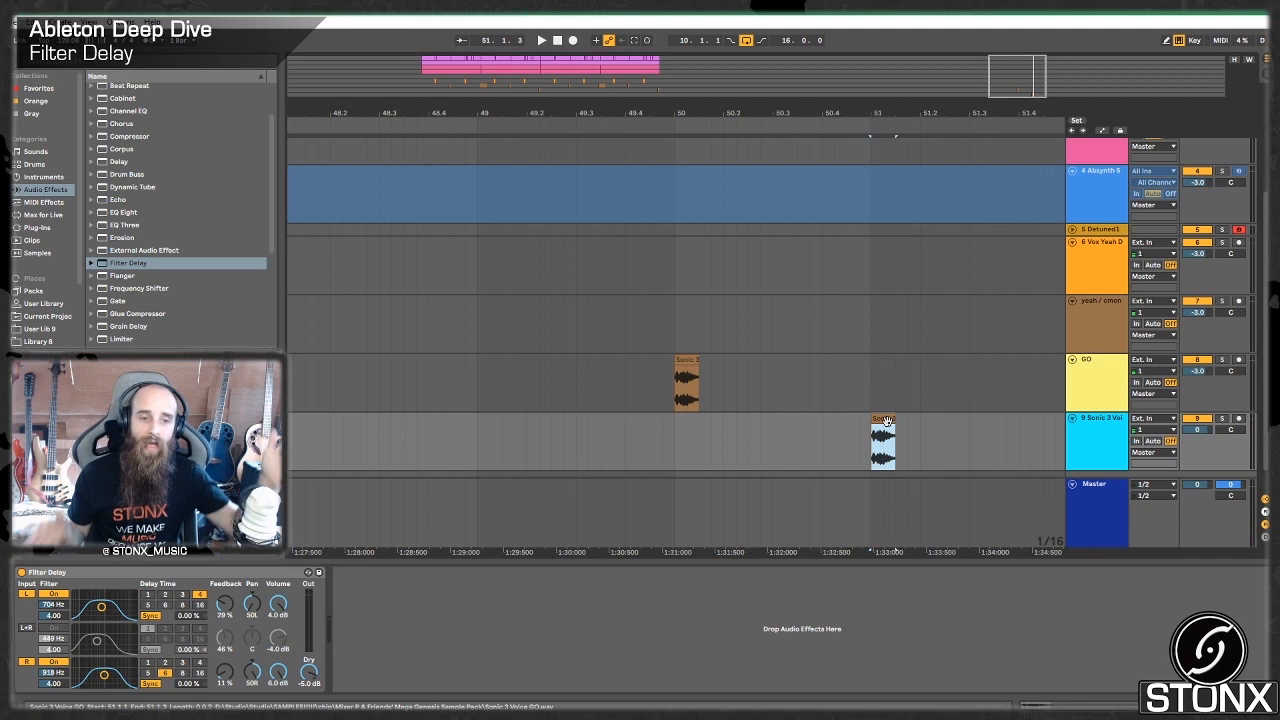
{"action": "left_click", "coordinate": [541, 40]}
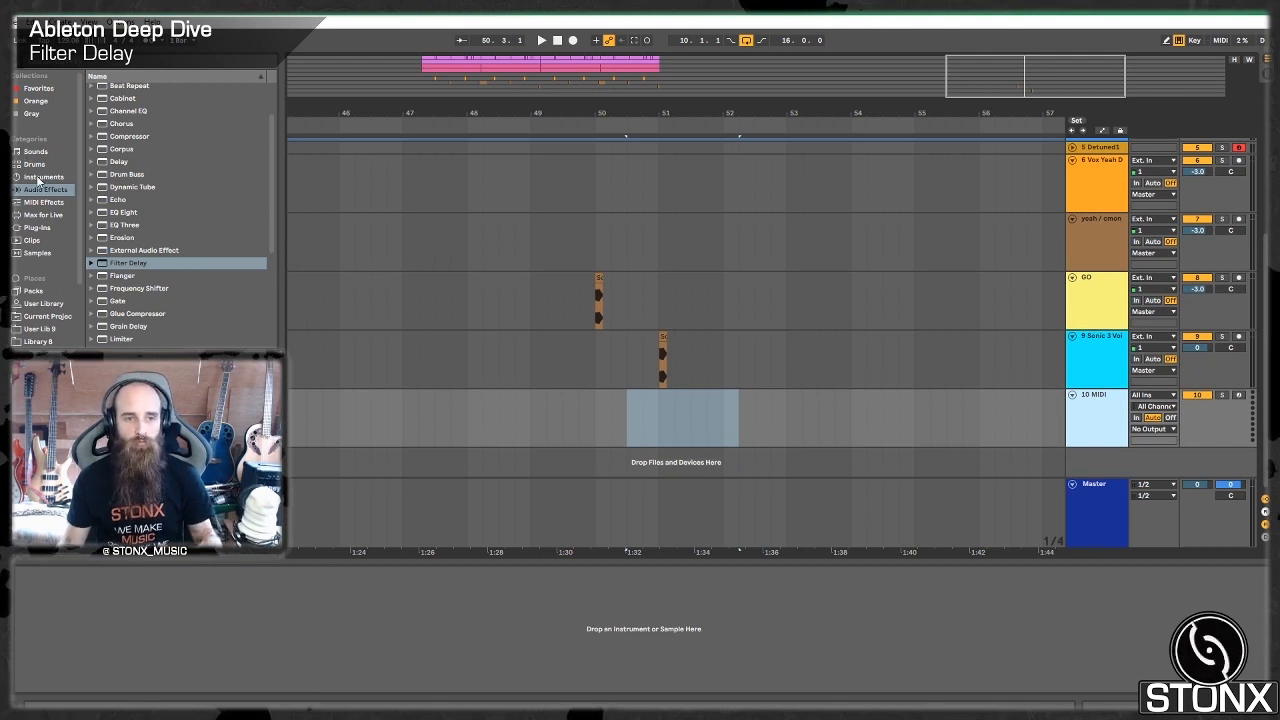
Step: Browse Instruments to load Operator and set the clip's note grid to 1/8
{"action": "scroll", "scroll_direction": "down", "scroll_amount": 3}
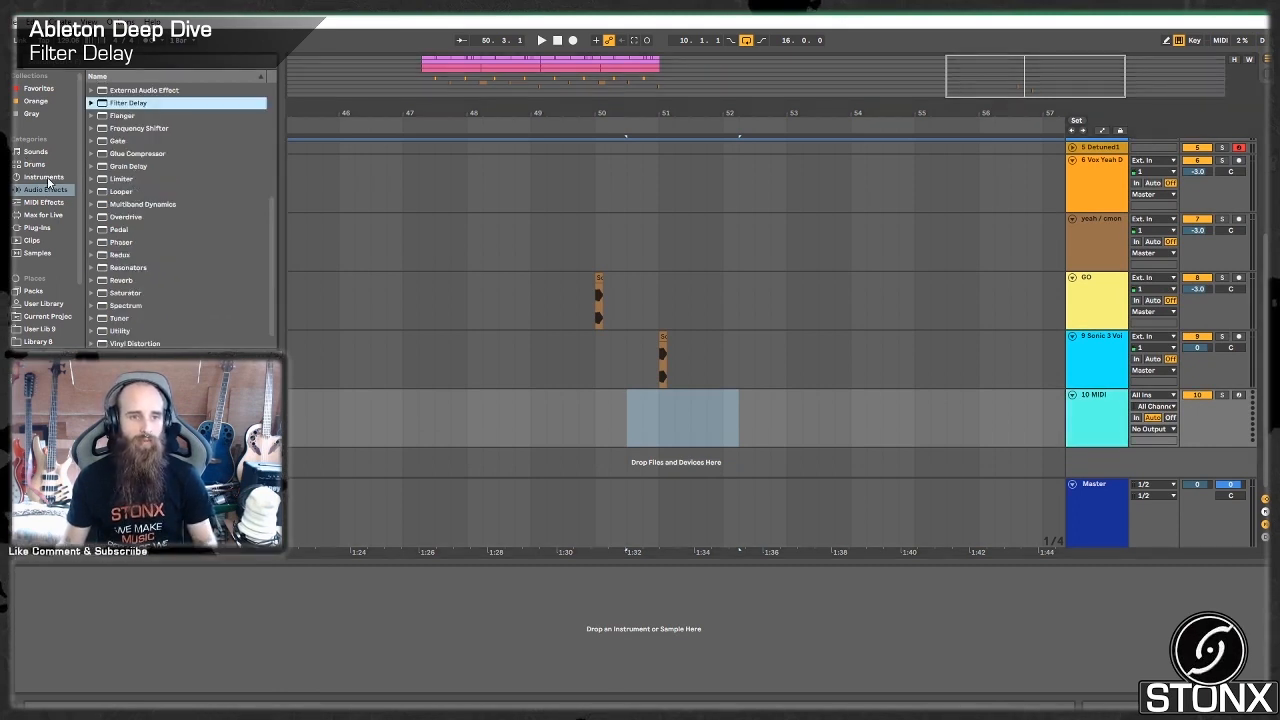
{"action": "left_click", "coordinate": [43, 176]}
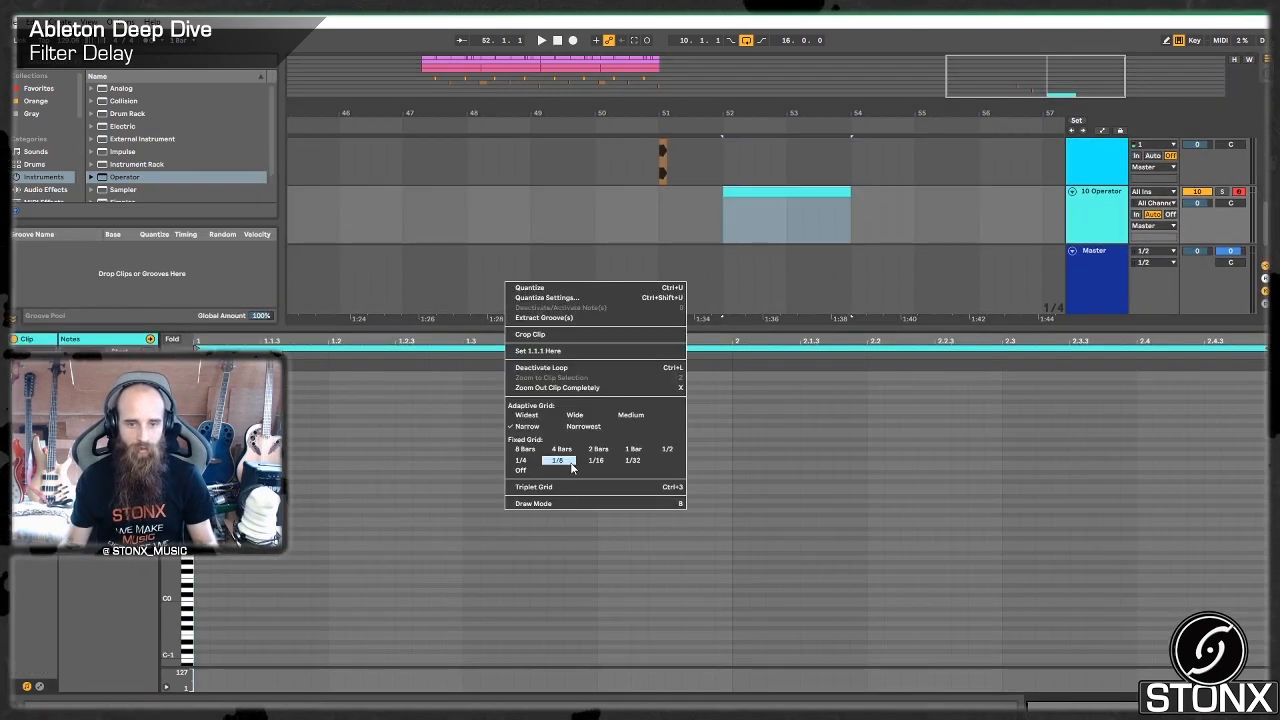
{"action": "left_click", "coordinate": [520, 461]}
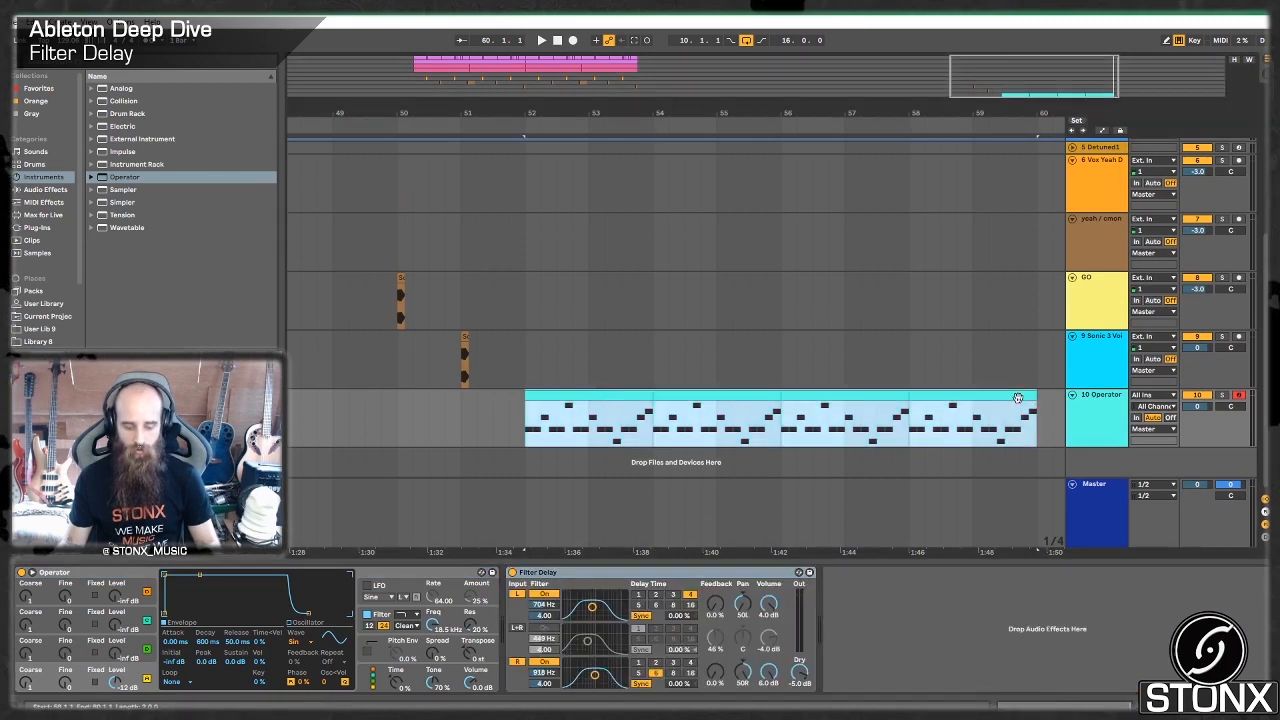
{"action": "double_click", "coordinate": [780, 418]}
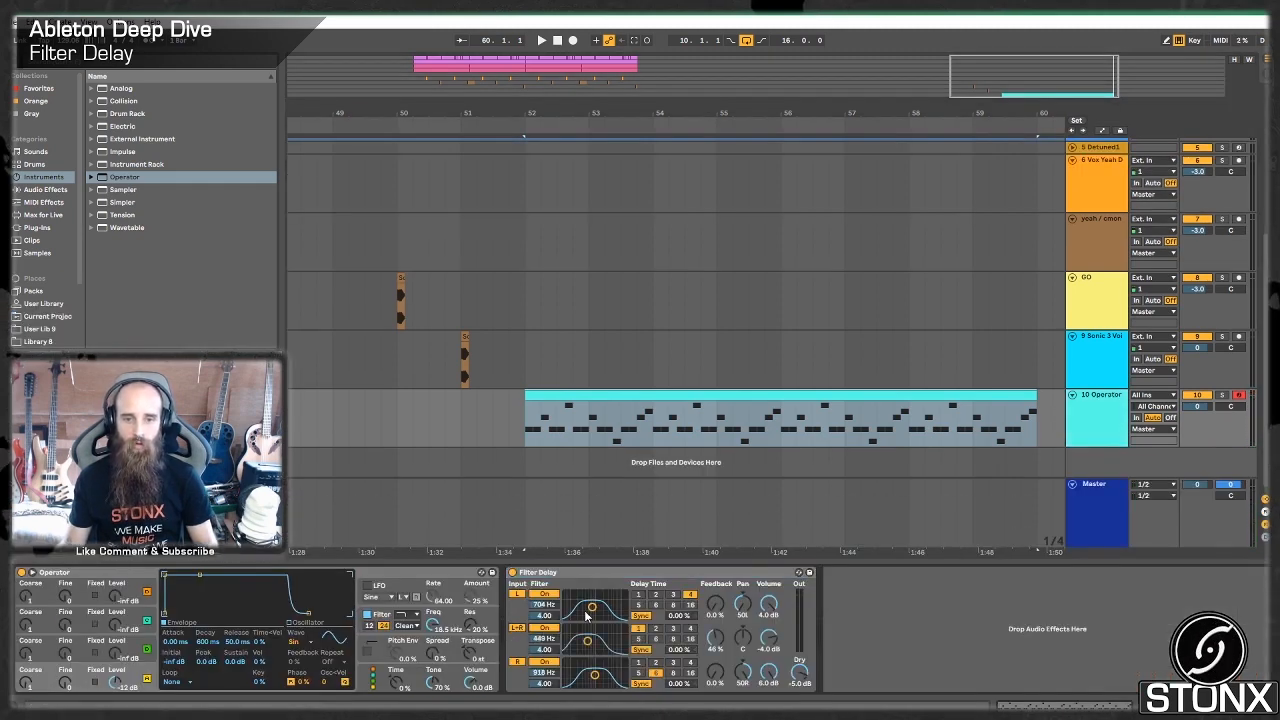
{"action": "left_click_drag", "start_coordinate": [590, 615], "coordinate": [595, 680]}
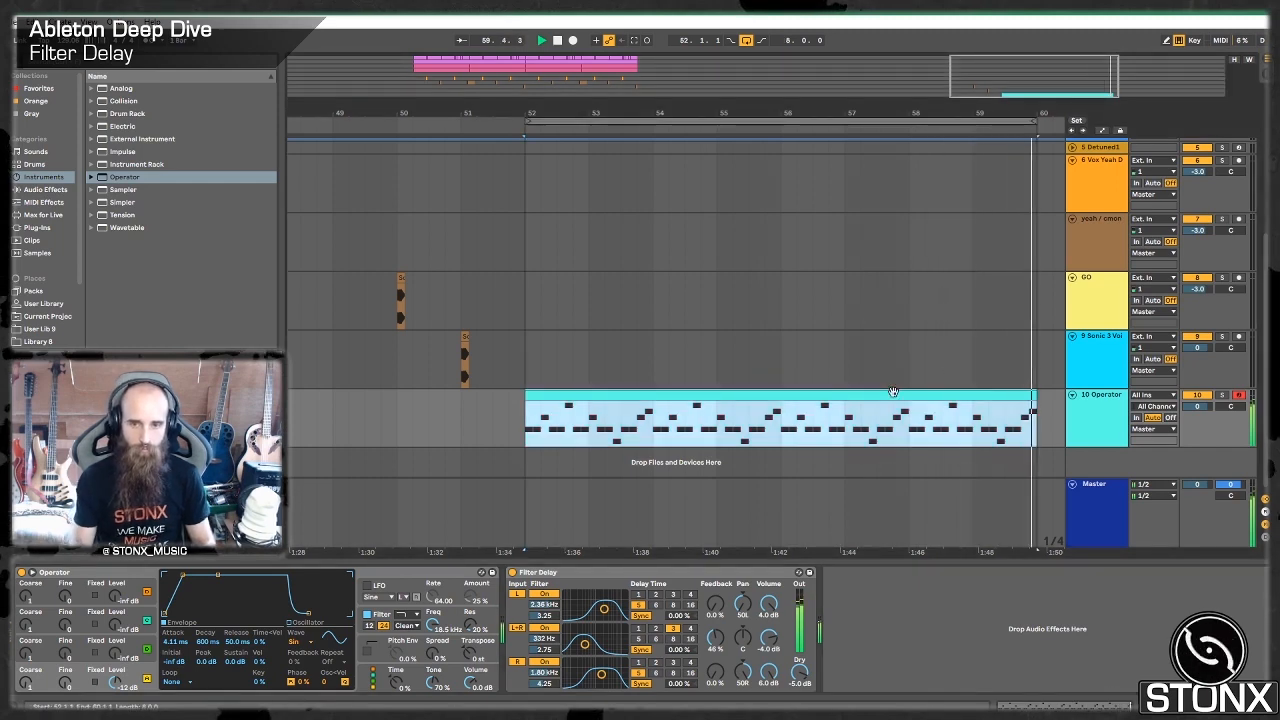
{"action": "left_click", "coordinate": [571, 40]}
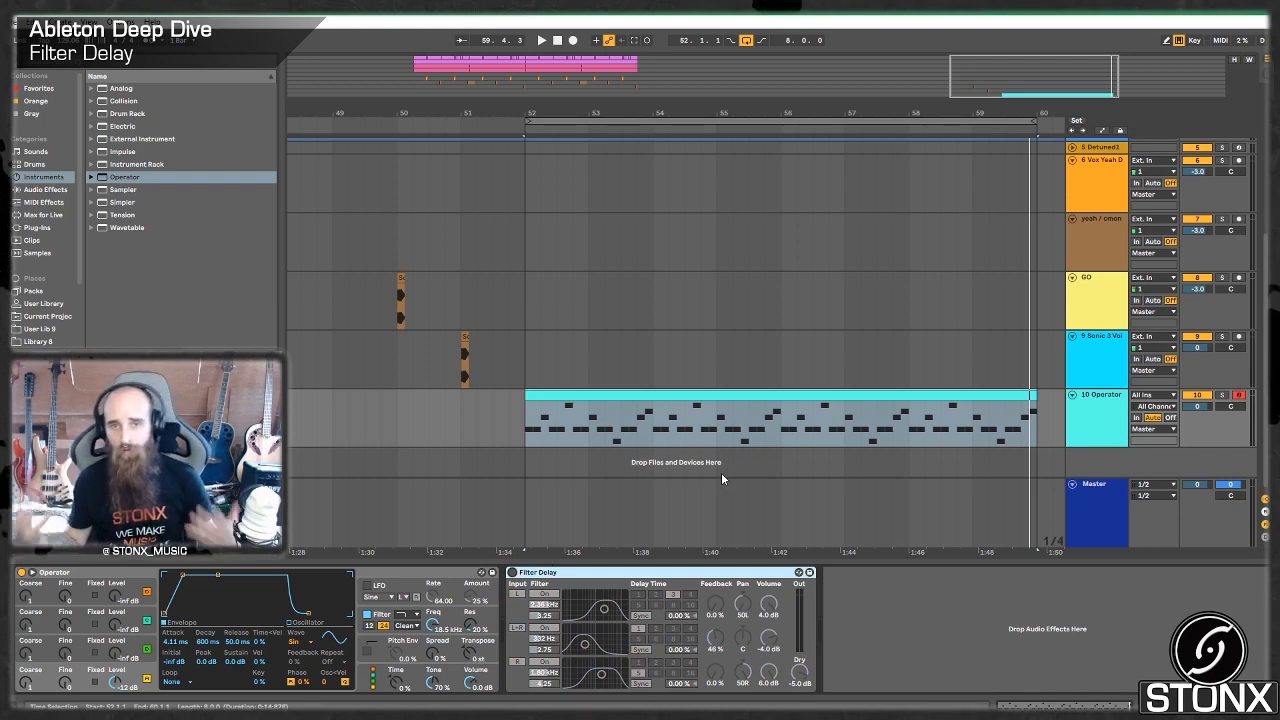
Step: Offset the Filter Delay left time to 23.9% and right to -2.60%, then play
{"action": "left_click", "coordinate": [540, 40]}
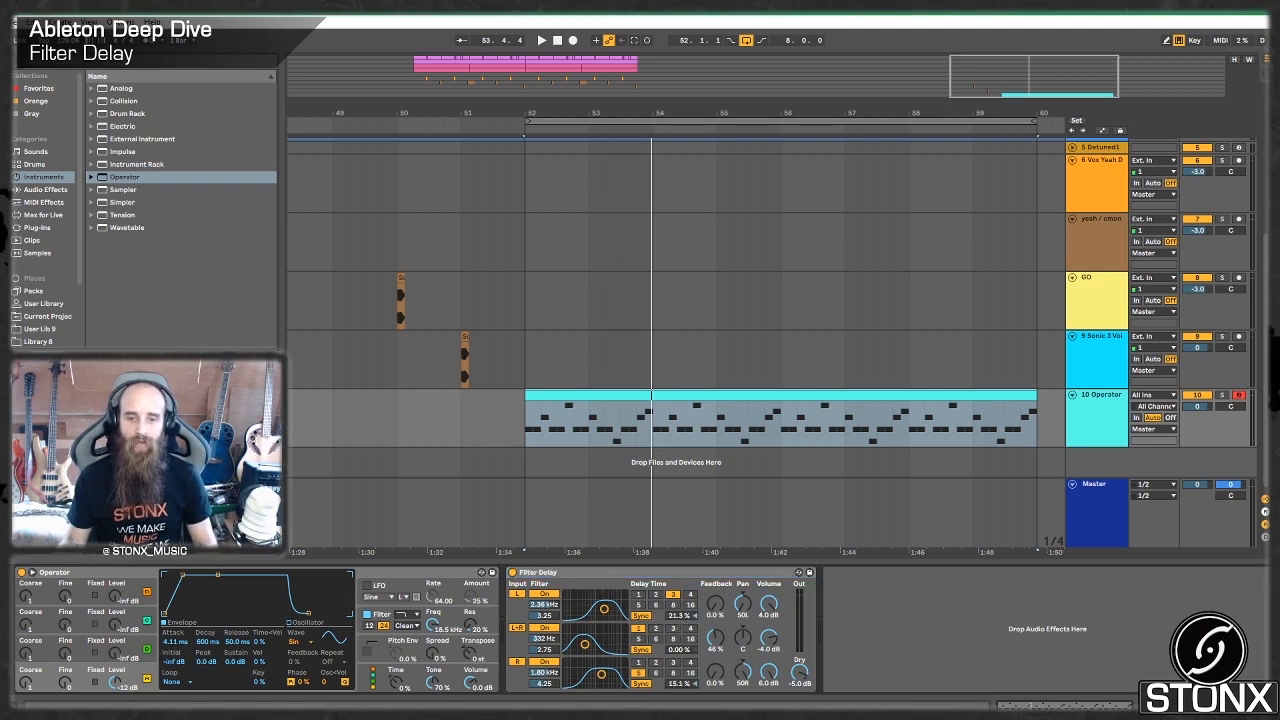
{"action": "left_click", "coordinate": [540, 40]}
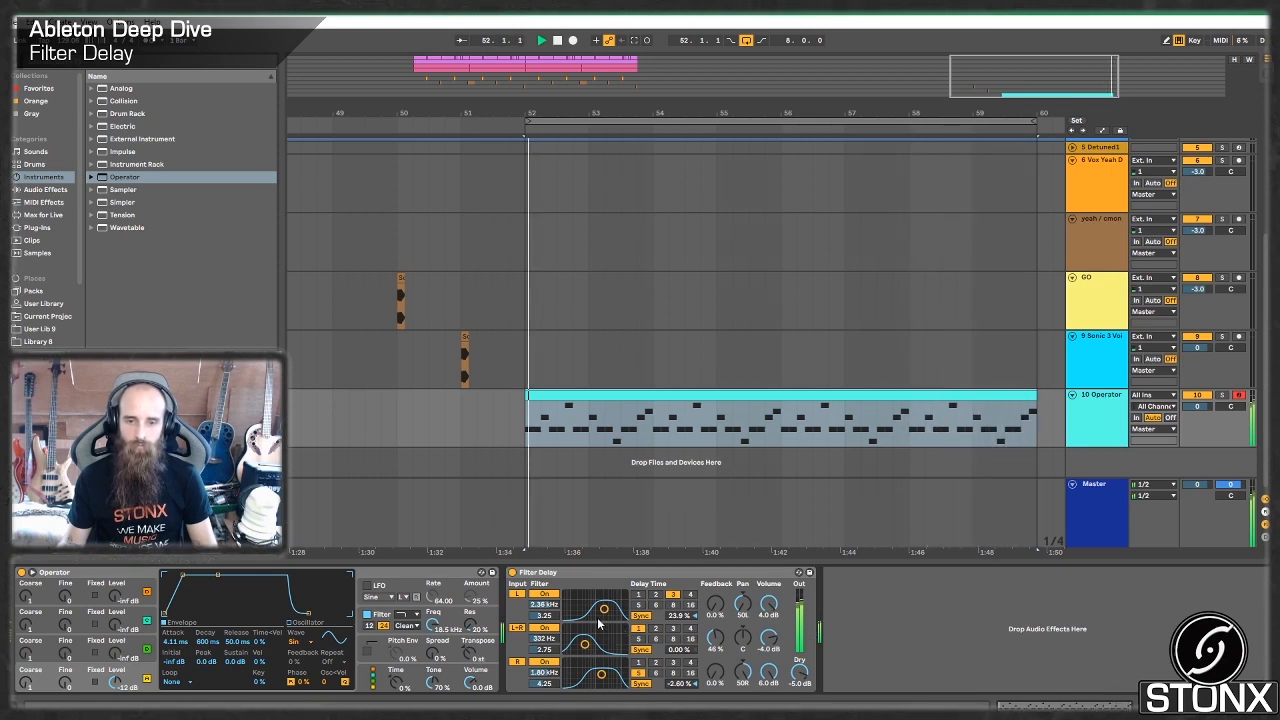
{"action": "left_click", "coordinate": [540, 40]}
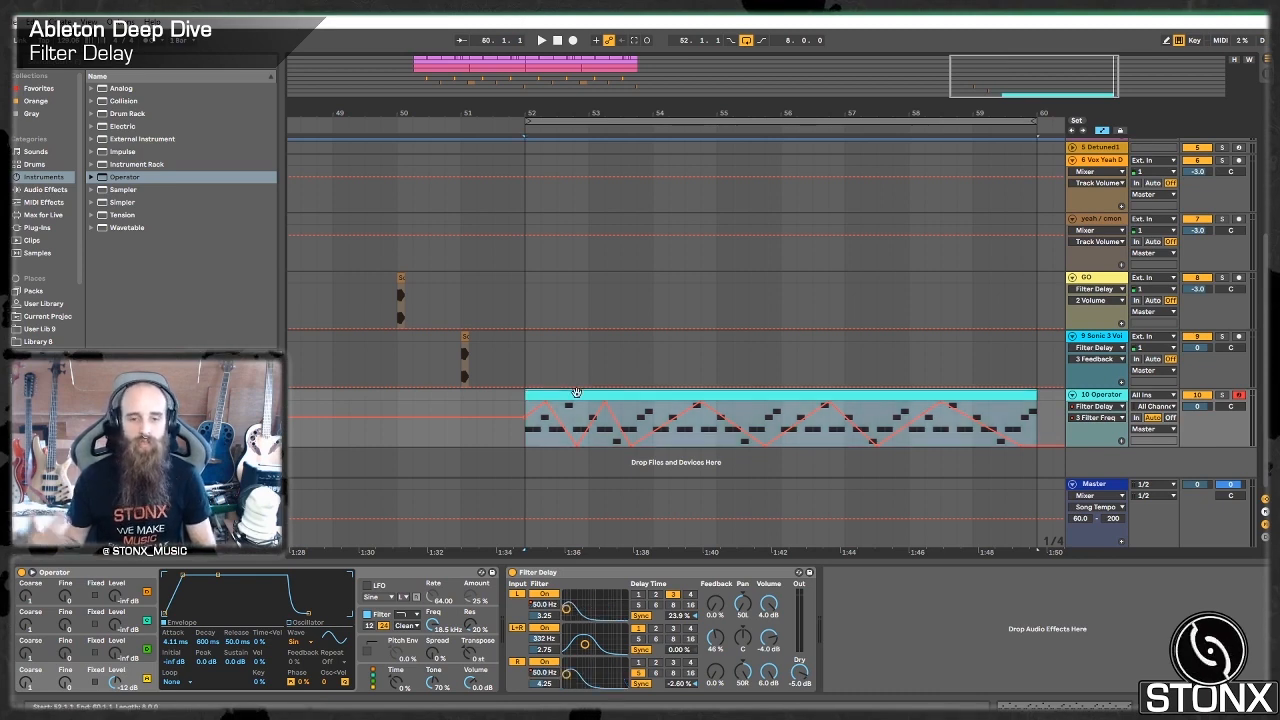
Step: Draw a zigzag Filter Delay '3 Filter Freq' automation envelope across the Operator riff
{"action": "left_click", "coordinate": [540, 40]}
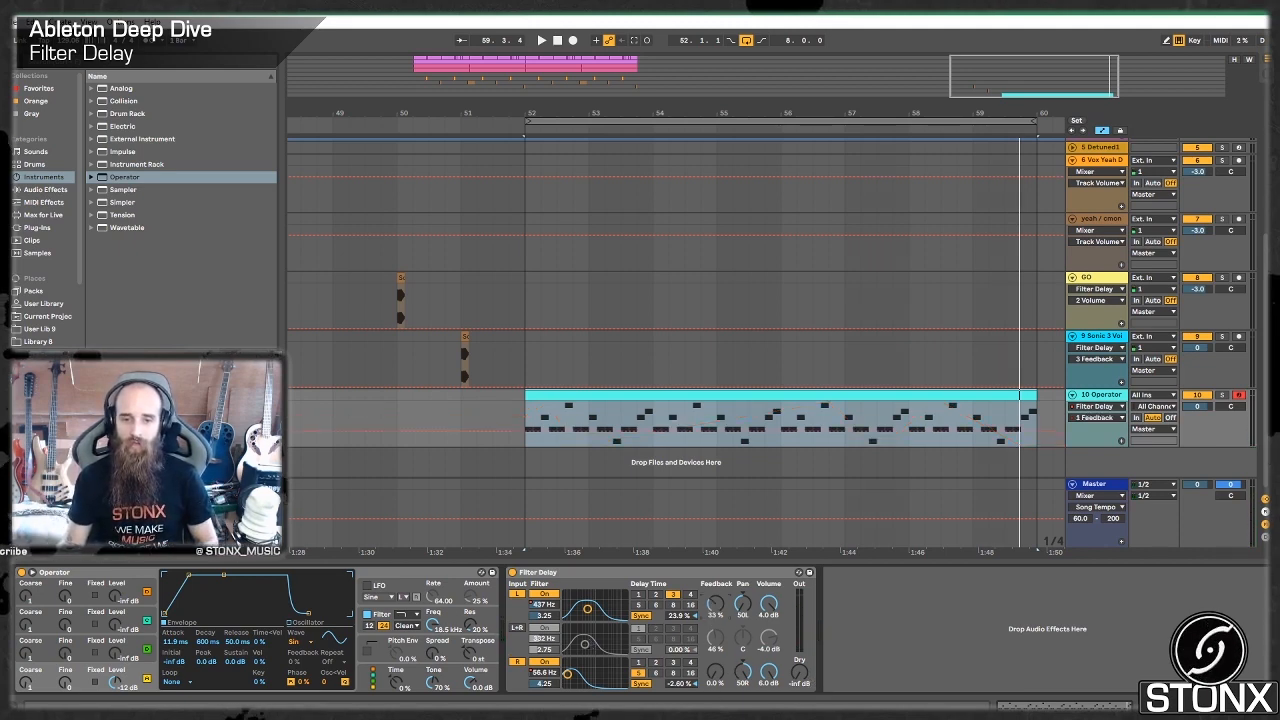
Step: Set Filter Delay Dry to -inf, raise L/R filter frequencies to several kHz, and boost feedback
{"action": "left_click", "coordinate": [540, 40]}
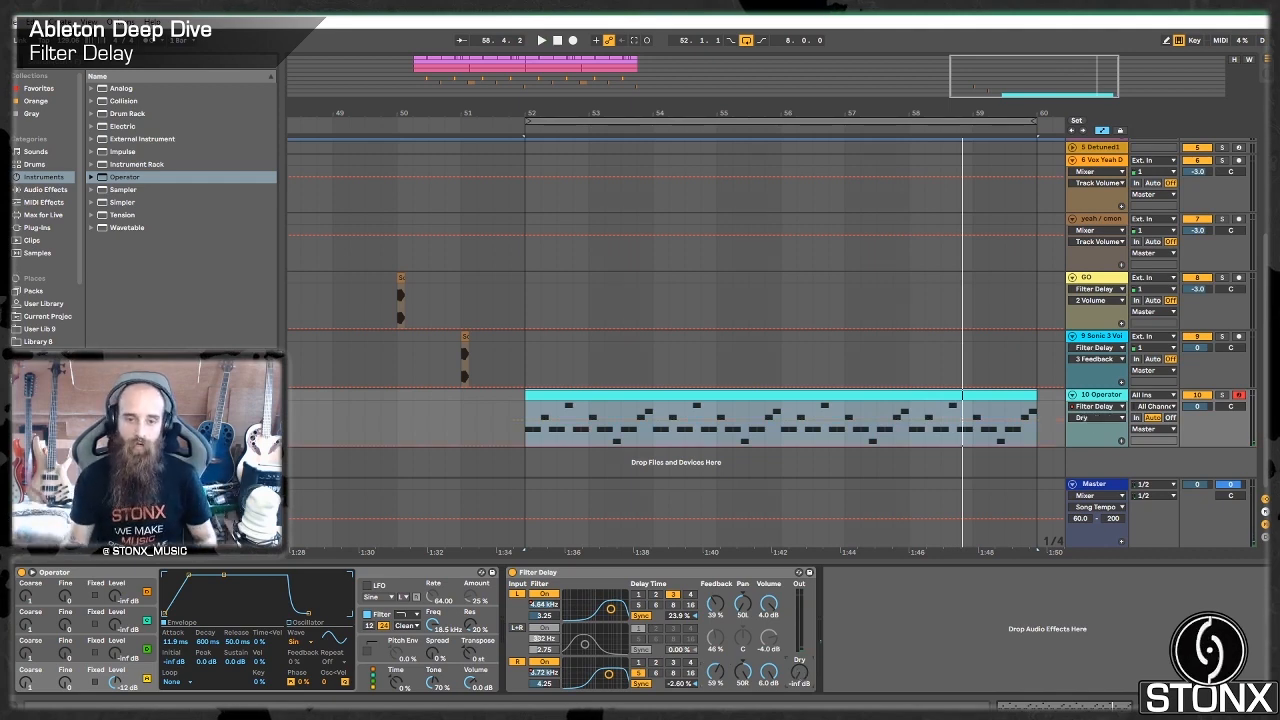
{"action": "left_click", "coordinate": [511, 571]}
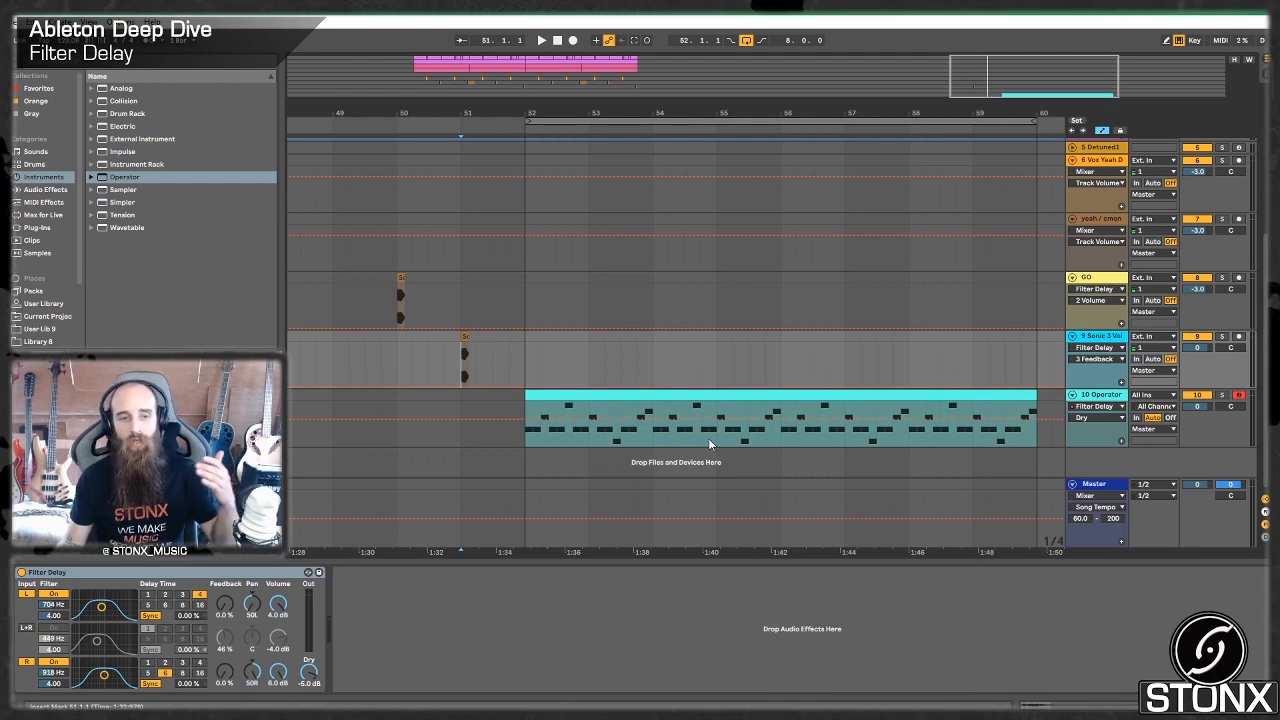
{"action": "mouse_move", "coordinate": [535, 443]}
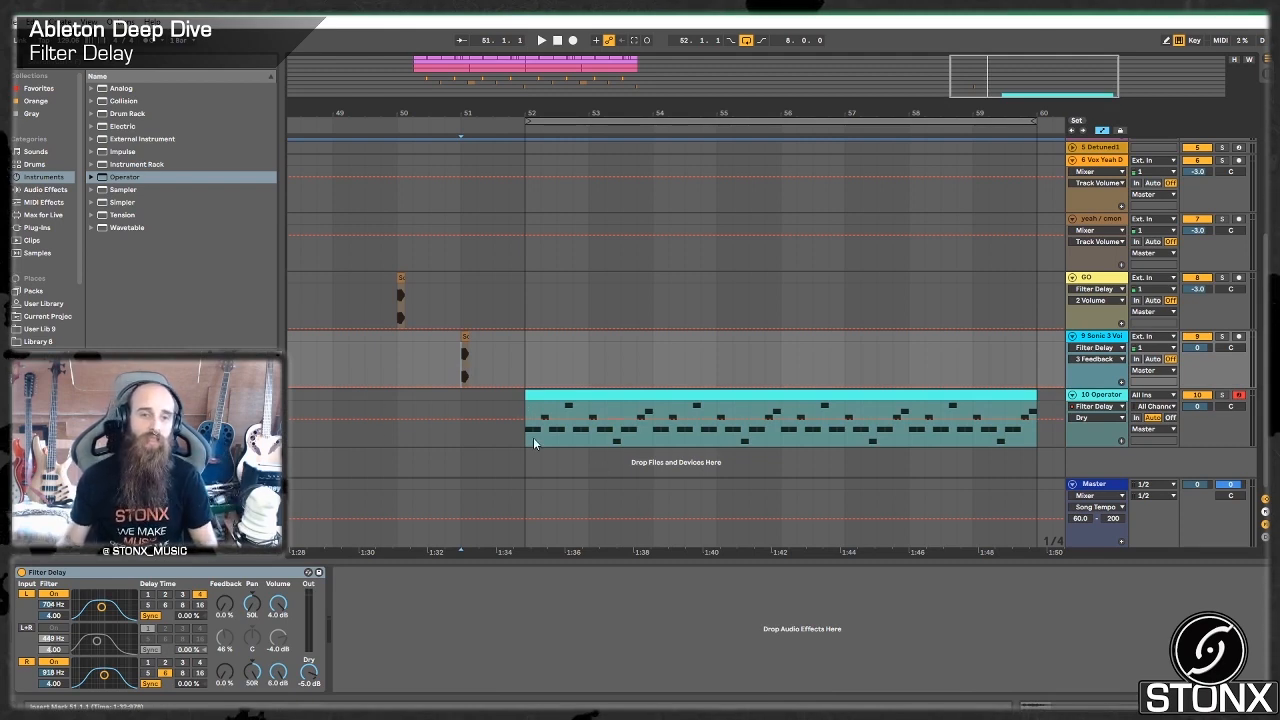
Step: Scroll the Arrangement to the song start showing the Zone Break and Acme Bell tracks
{"action": "left_click", "coordinate": [540, 40]}
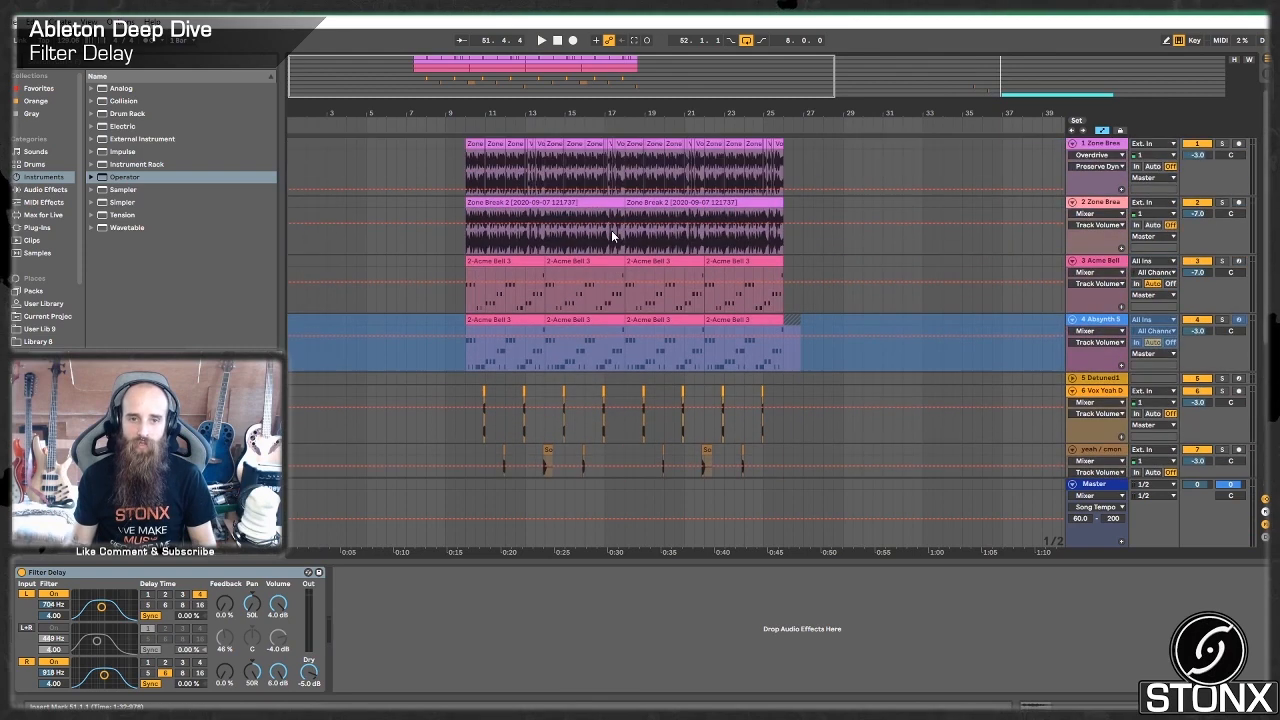
{"action": "left_click", "coordinate": [740, 262]}
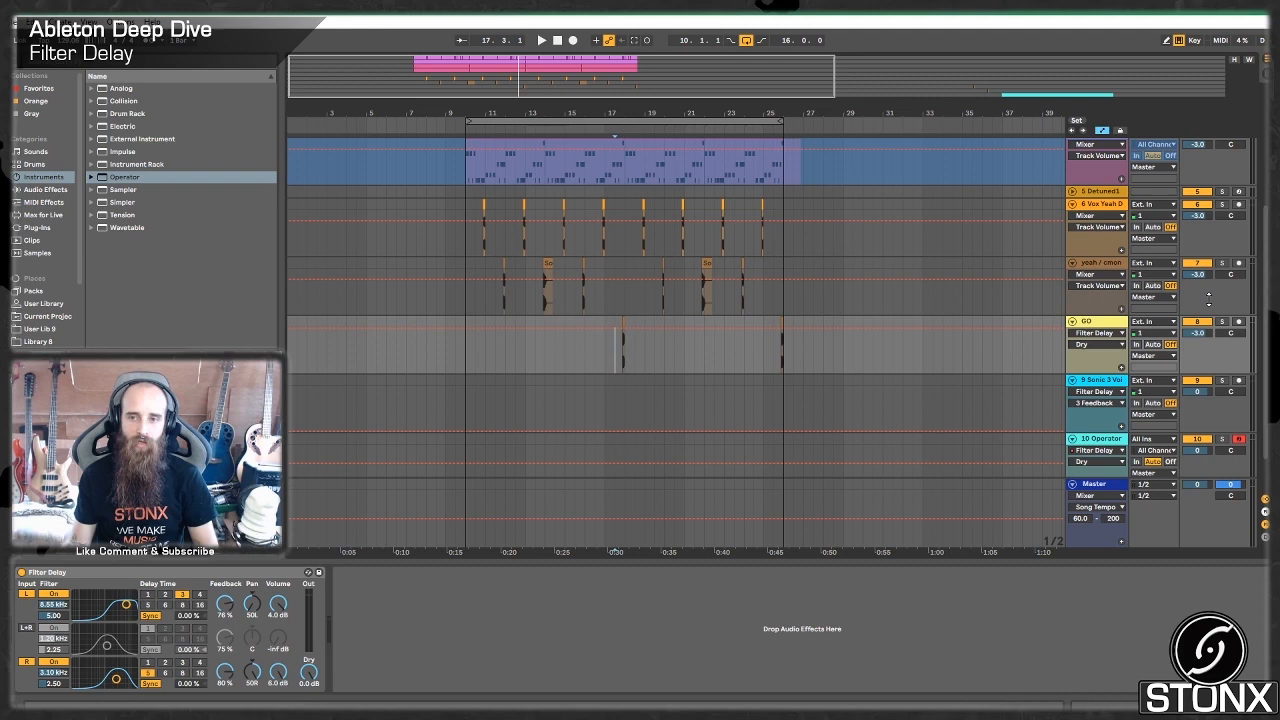
Step: Set Filter Delay L freq 8.55 kHz, feedback 76%/75%/80%, Dry 0 dB; loop bars 9–25 and play
{"action": "left_click", "coordinate": [540, 40]}
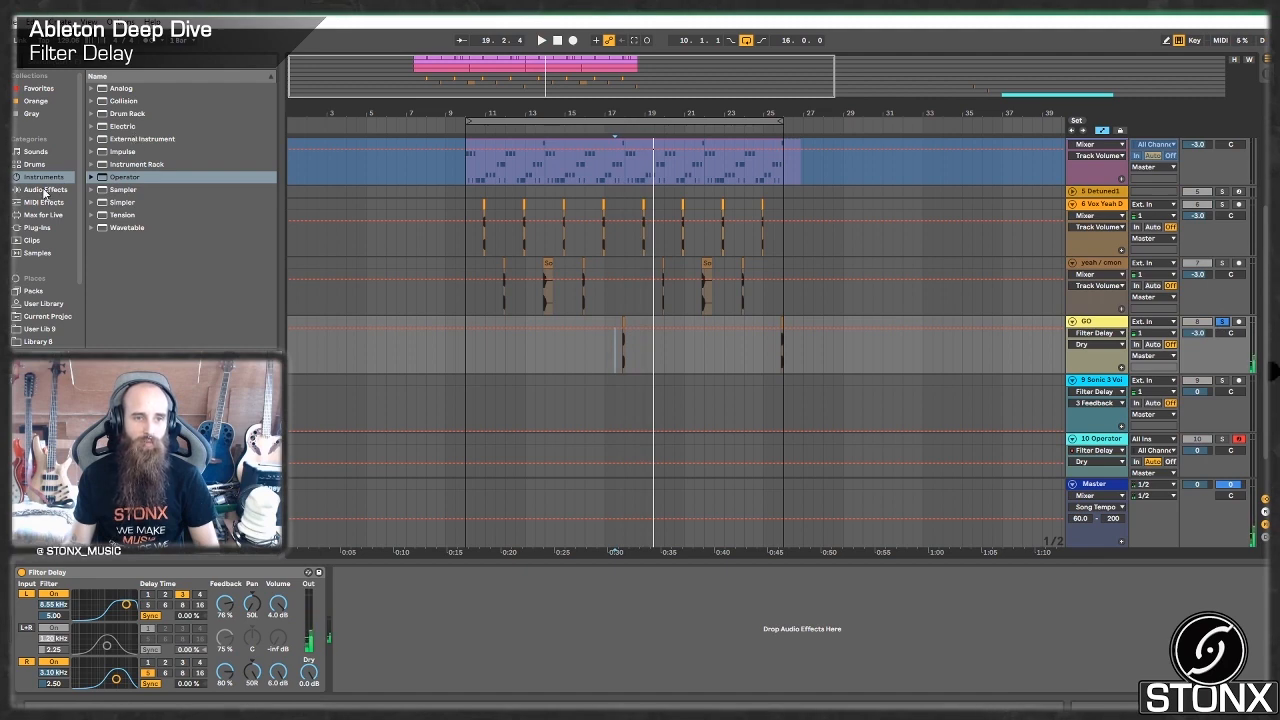
Step: Insert Auto Filter before Filter Delay and raise Filter Delay's left feedback to 100%
{"action": "left_click", "coordinate": [44, 189]}
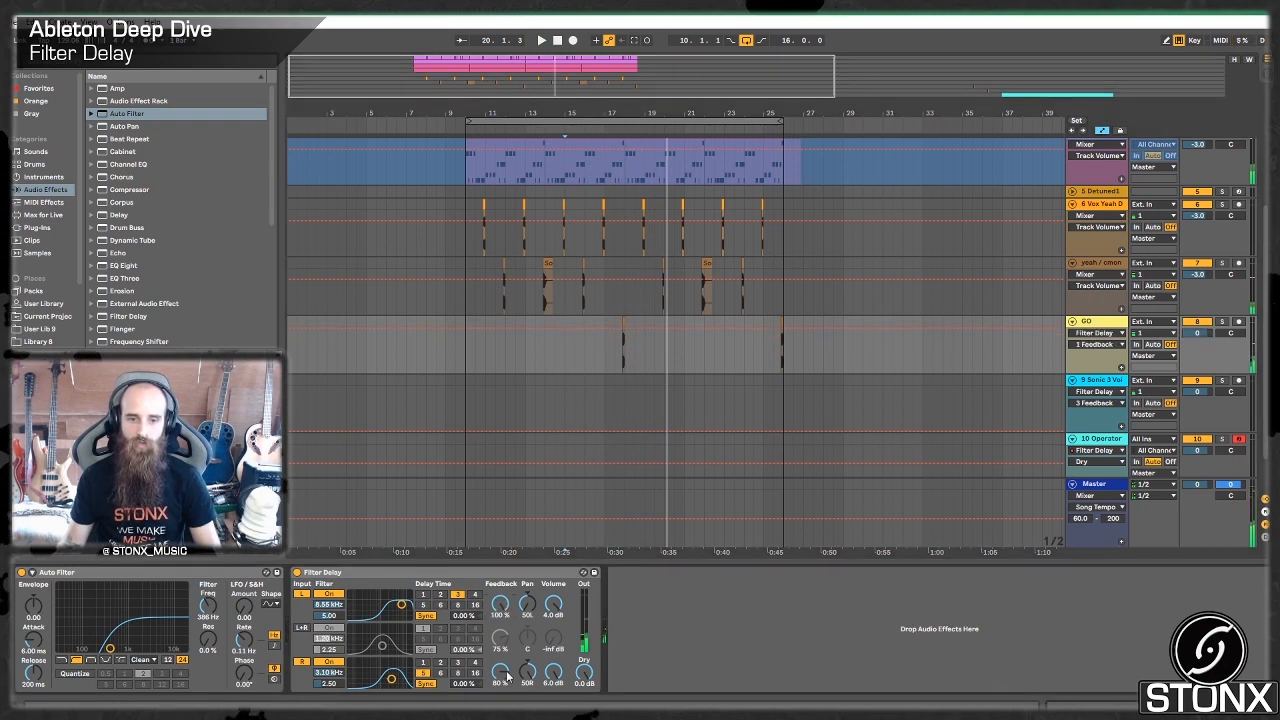
{"action": "left_click_drag", "start_coordinate": [500, 605], "coordinate": [500, 600]}
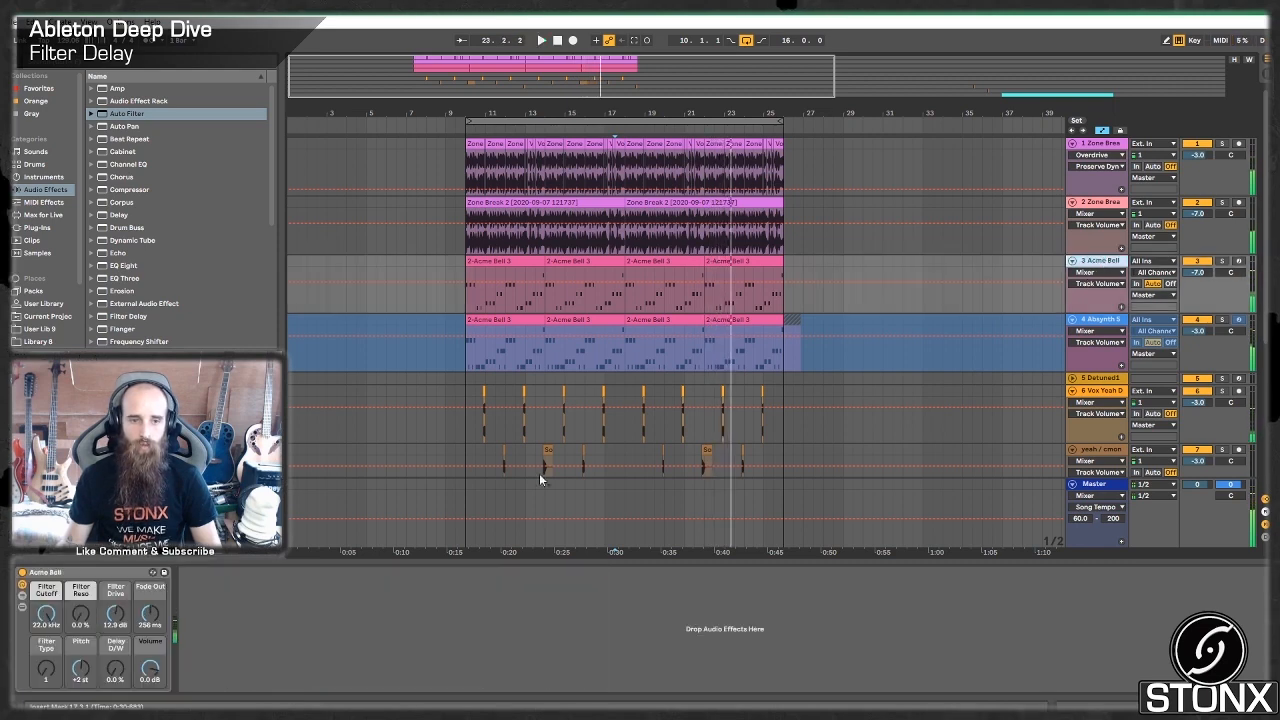
Step: Place a Filter Delay after the instrument in the Acme Bell track's device chain
{"action": "scroll", "scroll_direction": "down", "scroll_amount": 3}
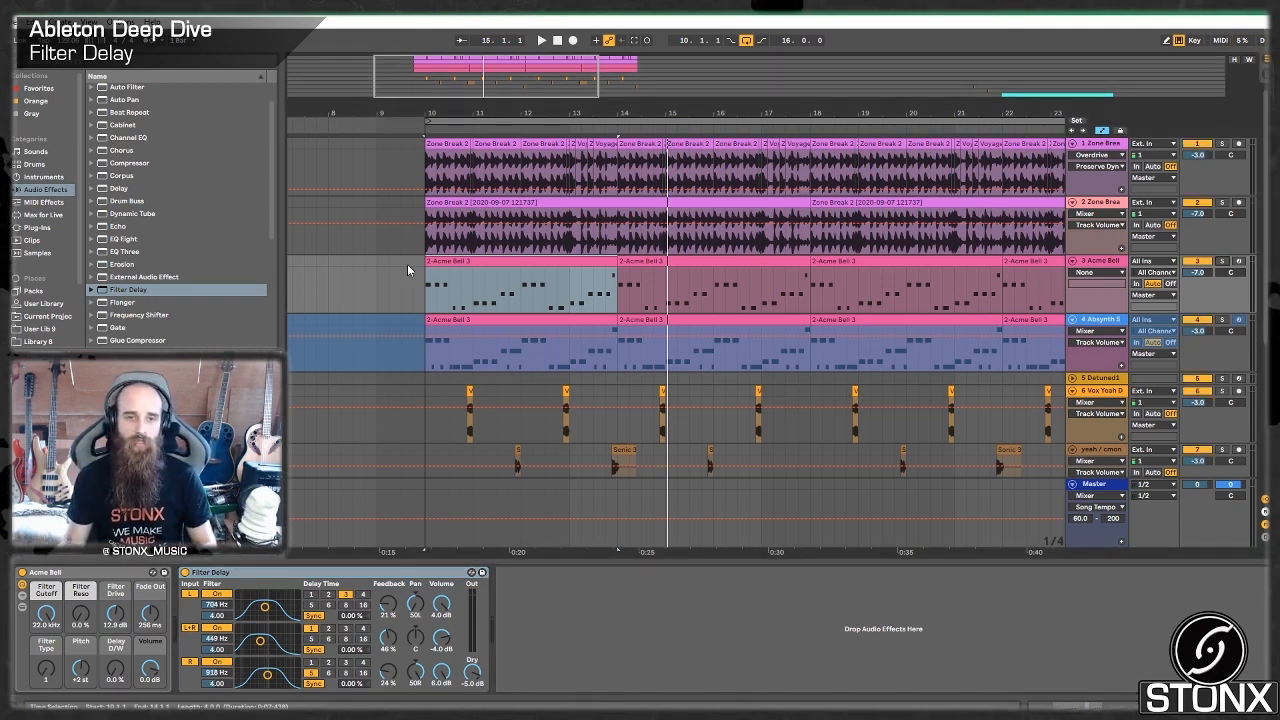
Step: Cut Filter Delay feedback to about 2–10% and line volumes to -22, -17, -14 dB
{"action": "left_click", "coordinate": [540, 40]}
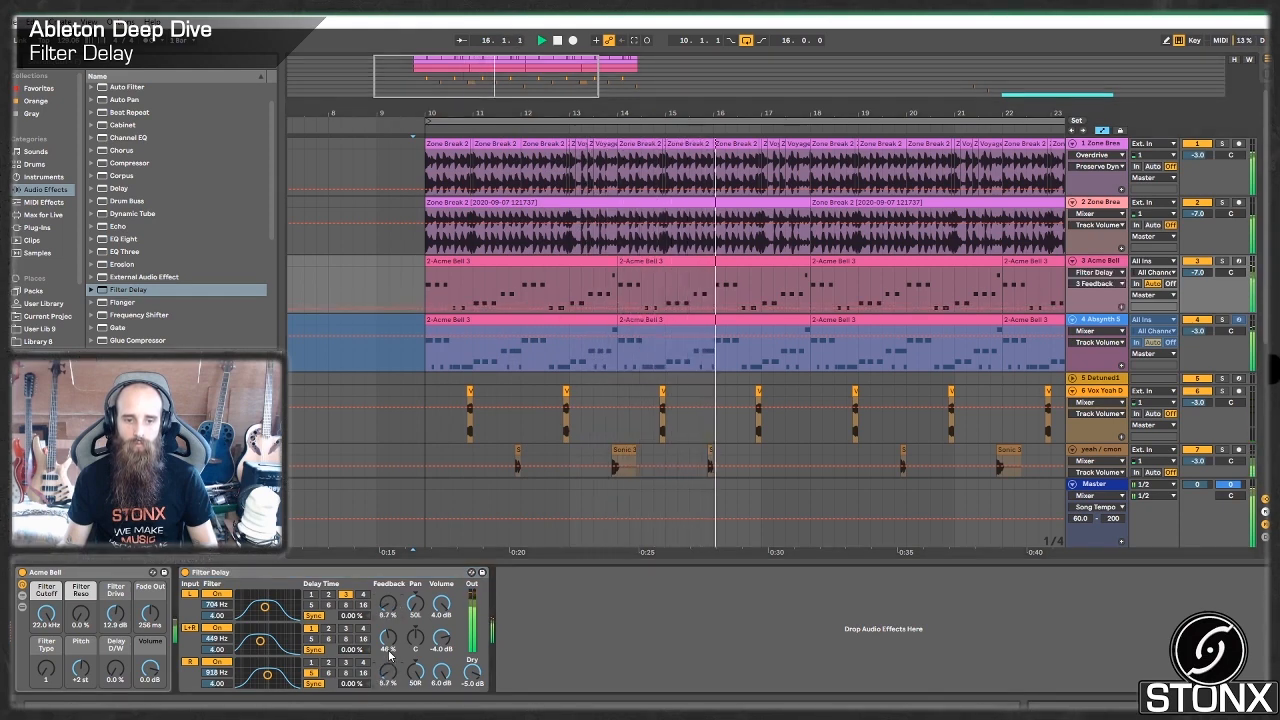
{"action": "left_click_drag", "start_coordinate": [388, 636], "coordinate": [388, 660]}
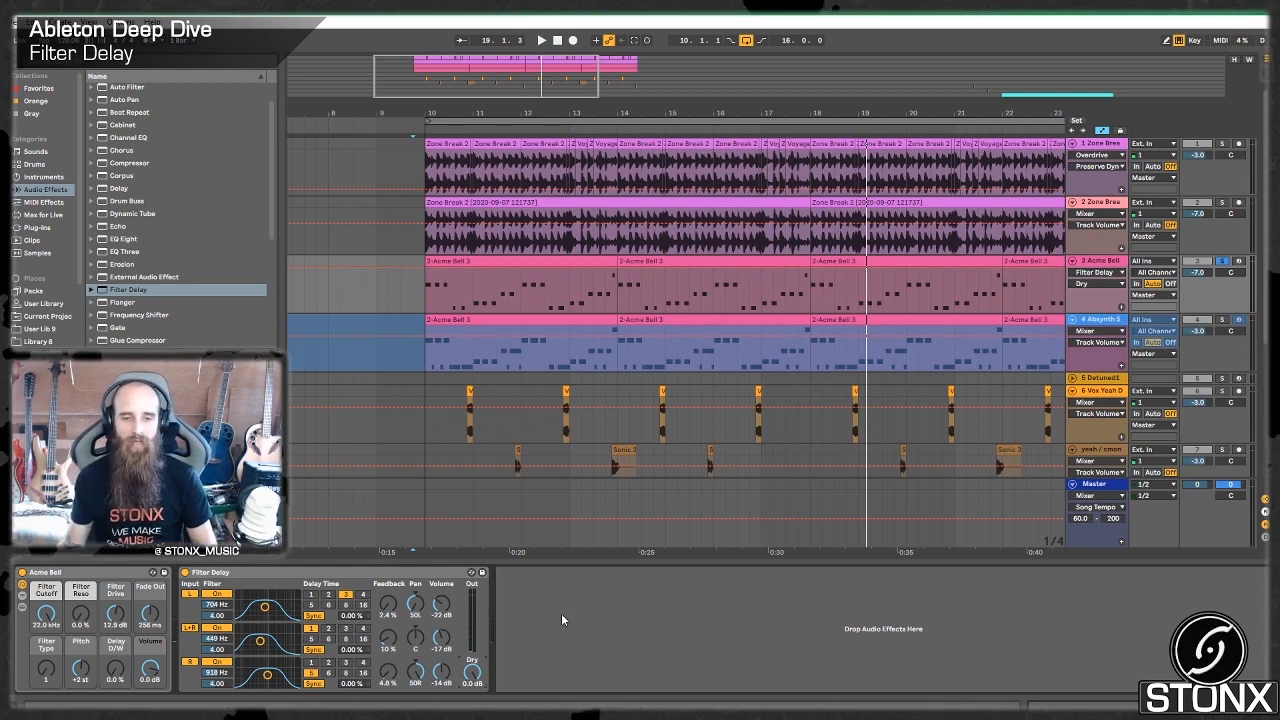
Step: Move the L and R filter bands to 3.10 kHz with 3.75 width, toggling the device to compare
{"action": "left_click", "coordinate": [540, 40]}
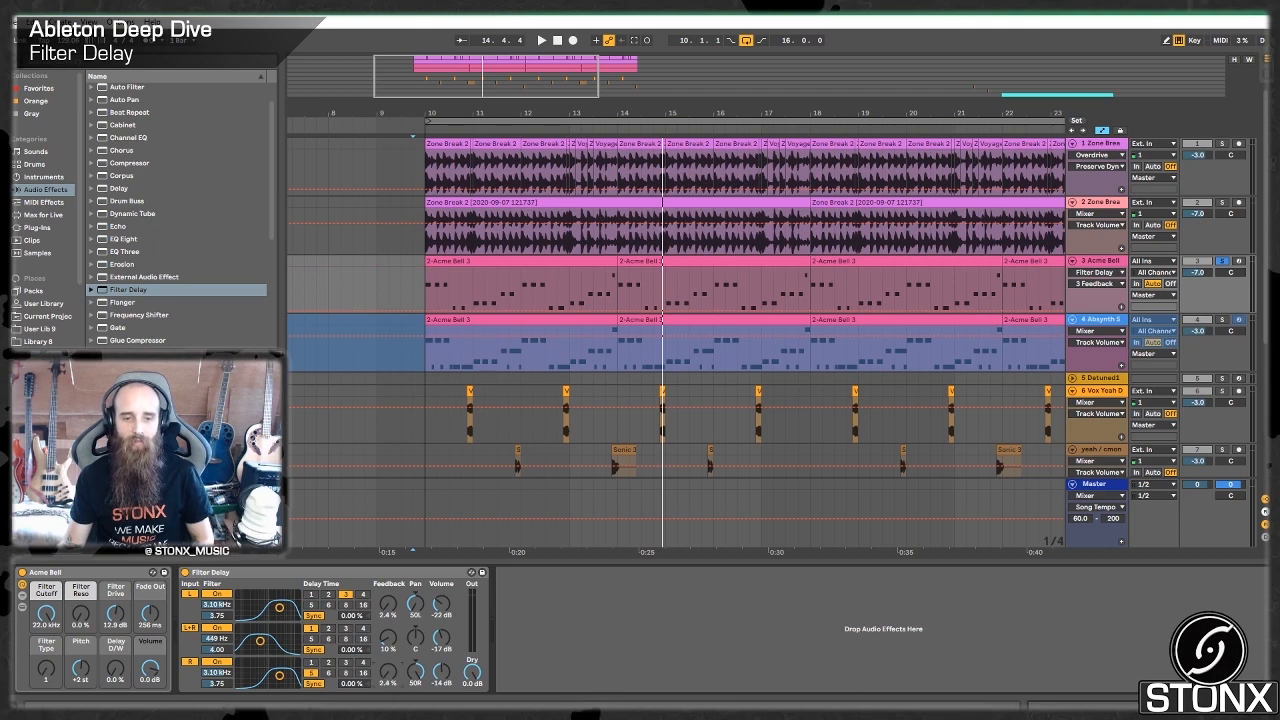
{"action": "left_click", "coordinate": [540, 40]}
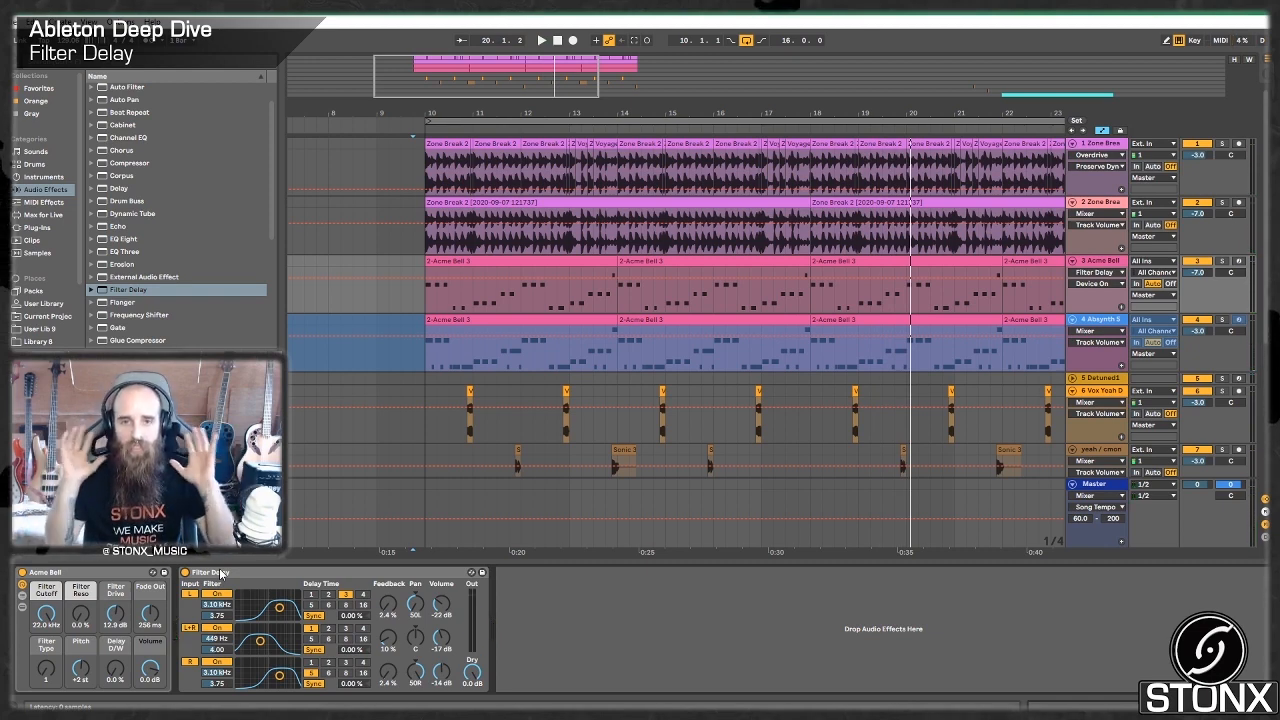
Step: Add a Delay after Filter Delay and shift the right line filter to 2.53 kHz
{"action": "scroll", "scroll_direction": "down", "scroll_amount": 3}
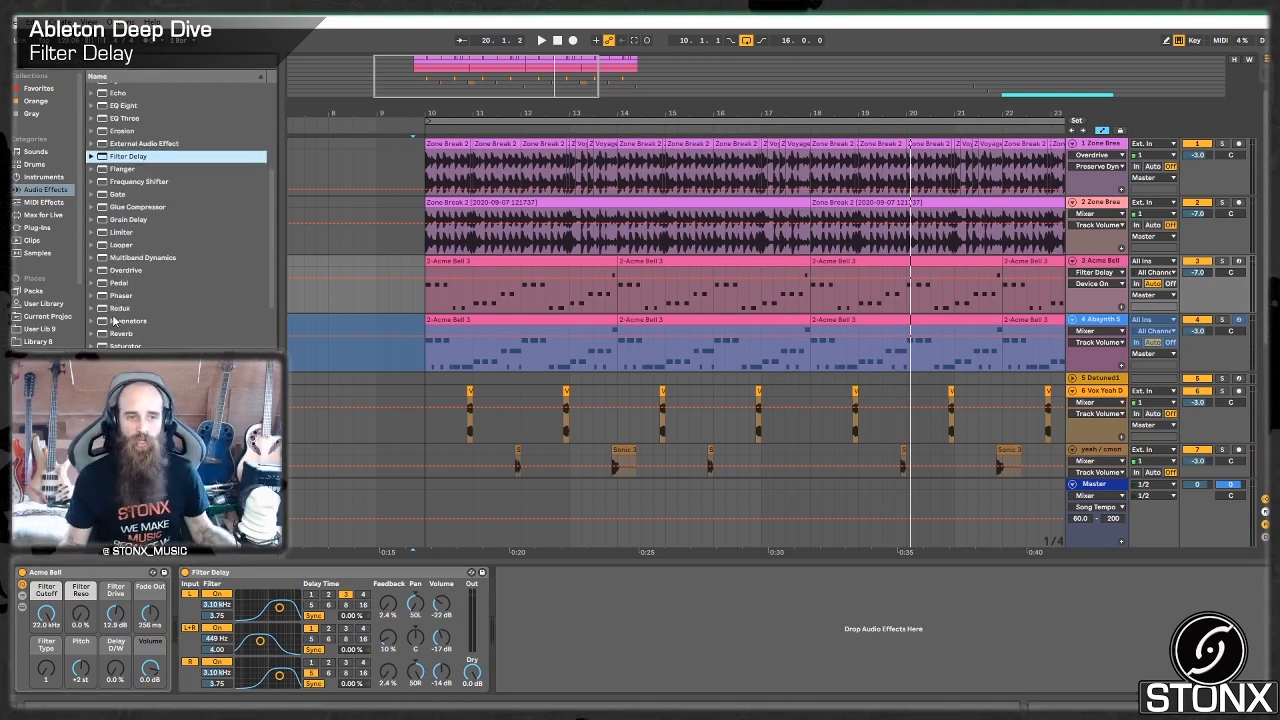
{"action": "scroll", "scroll_direction": "up", "scroll_amount": 3}
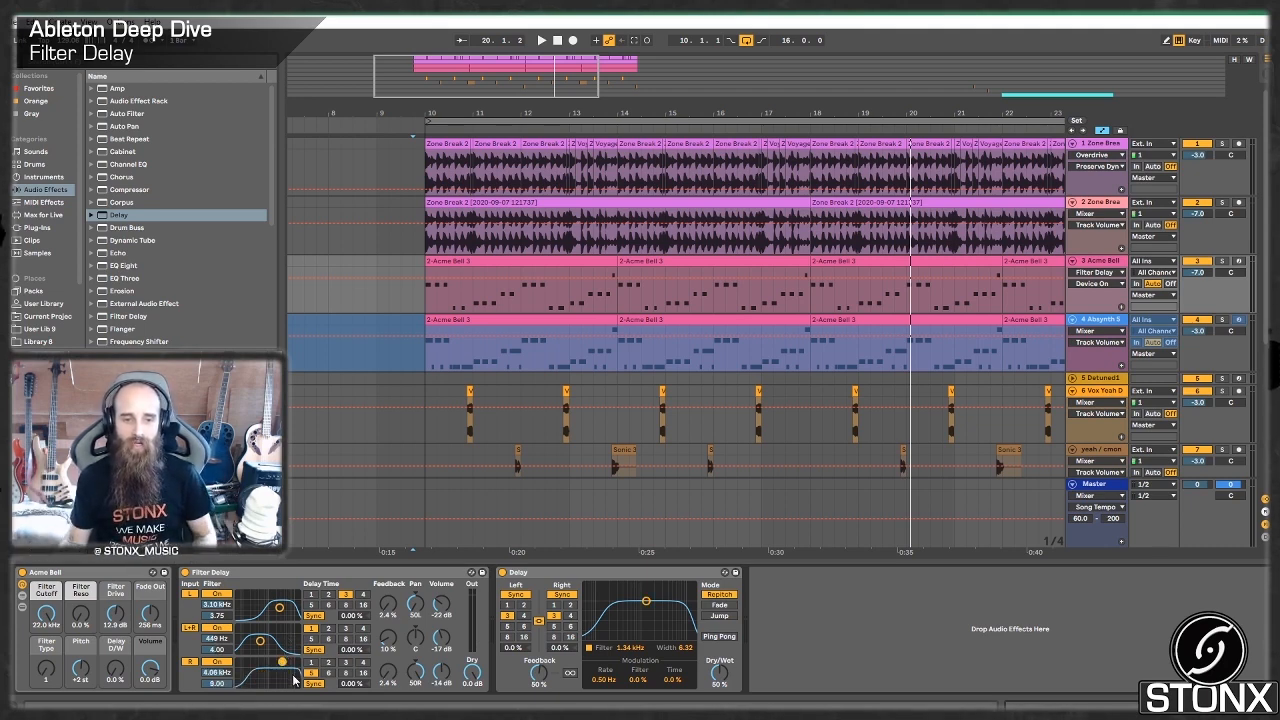
{"action": "left_click_drag", "start_coordinate": [282, 675], "coordinate": [282, 665]}
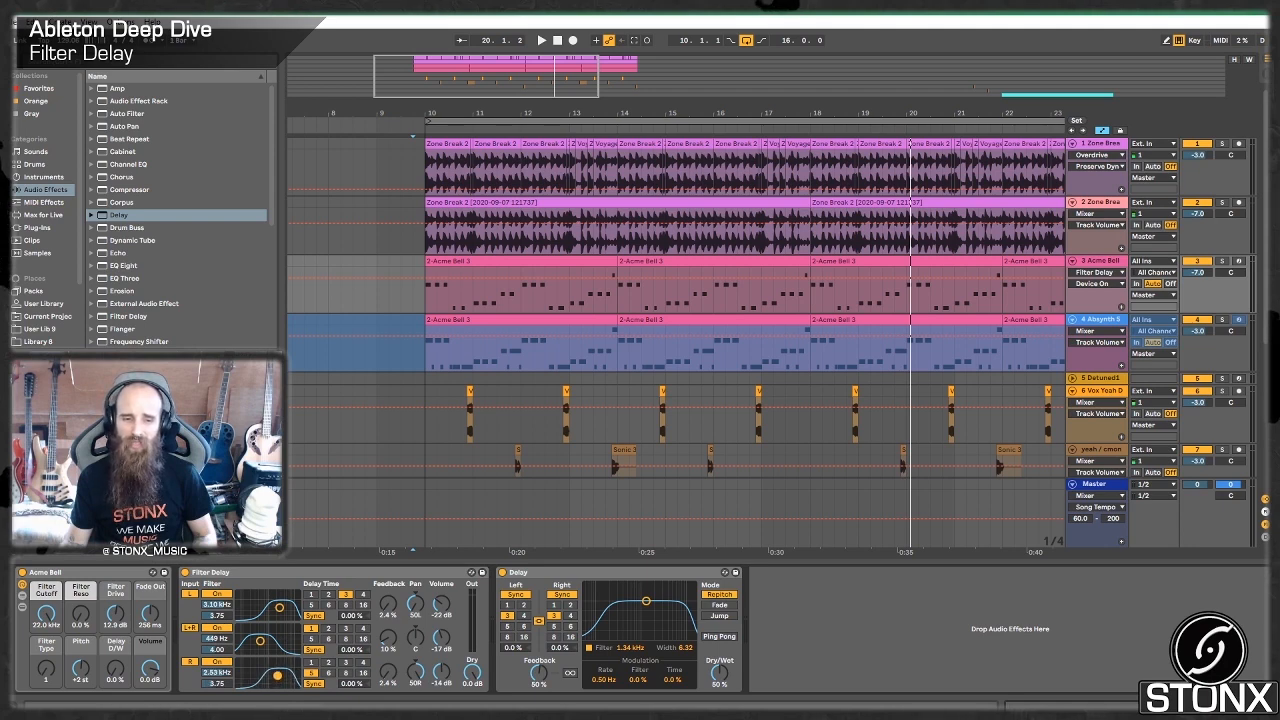